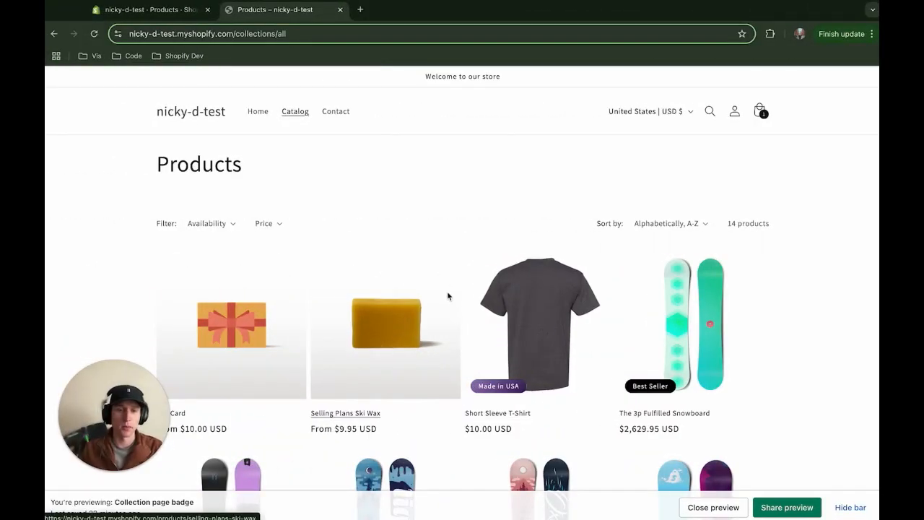
Scroll the Catalog collection to review the Made in USA, Best Seller and Sale badges
{"action": "scroll", "scroll_direction": "down", "scroll_amount": 3}
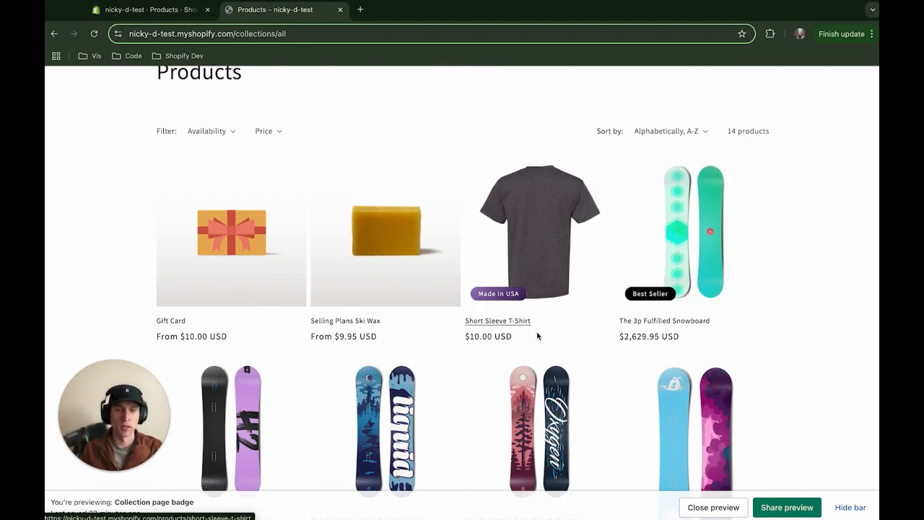
{"action": "scroll", "scroll_direction": "down", "scroll_amount": 3}
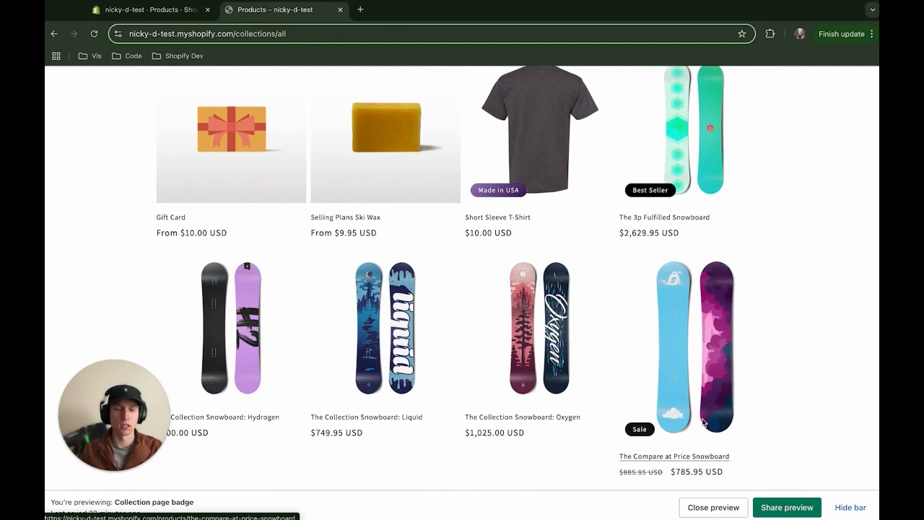
{"action": "mouse_move", "coordinate": [627, 416]}
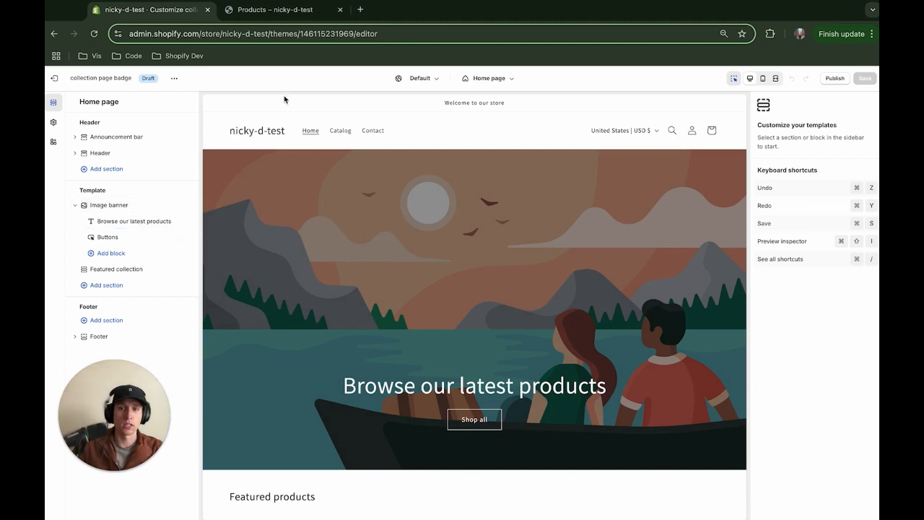
Reveal the Badges settings in Theme settings: bottom-left position, 40 px radius, sale and sold-out schemes
{"action": "left_click", "coordinate": [52, 122]}
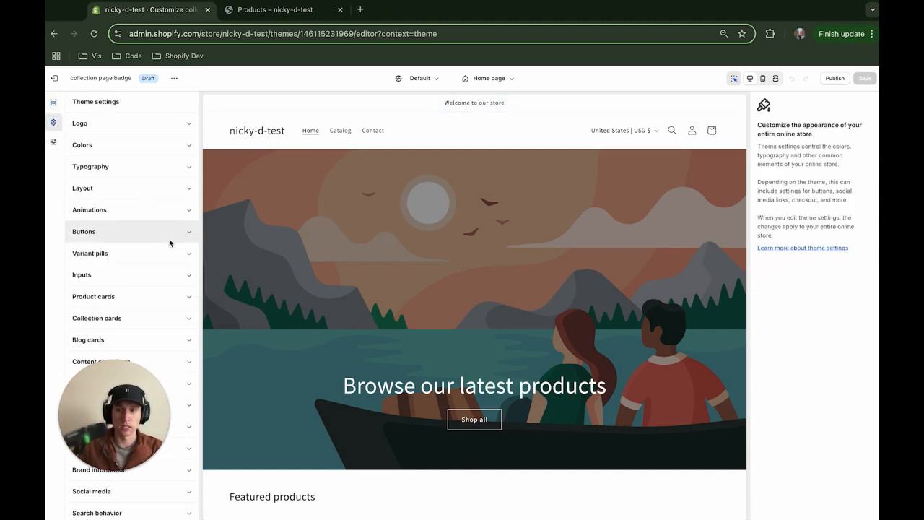
{"action": "scroll", "scroll_direction": "down", "scroll_amount": 3}
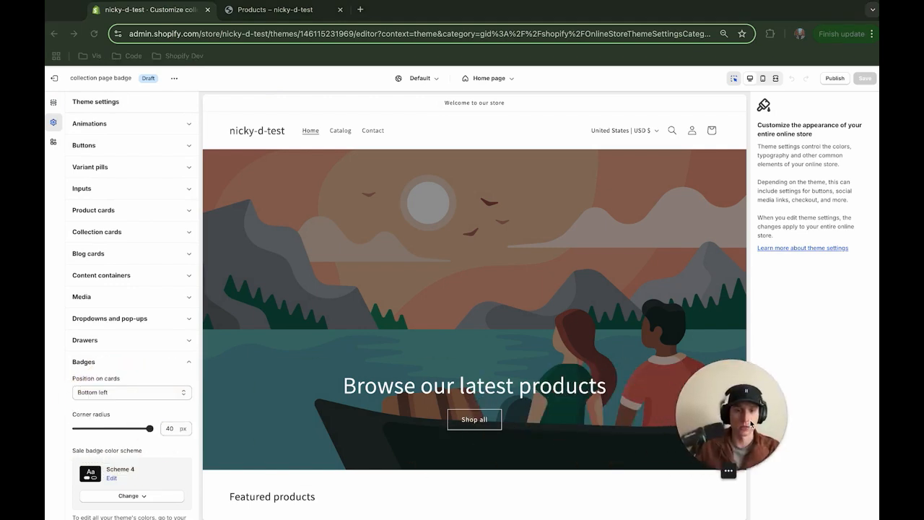
{"action": "scroll", "scroll_direction": "down", "scroll_amount": 3}
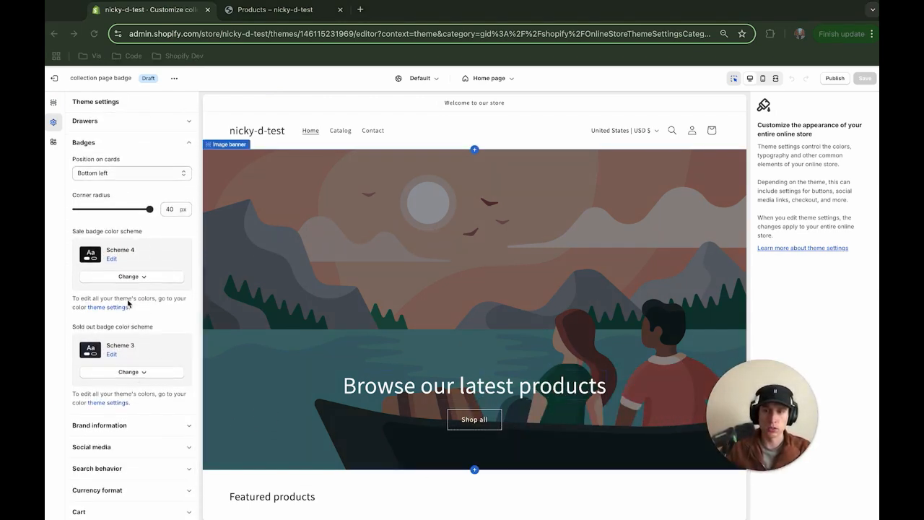
{"action": "scroll", "scroll_direction": "down", "scroll_amount": 3}
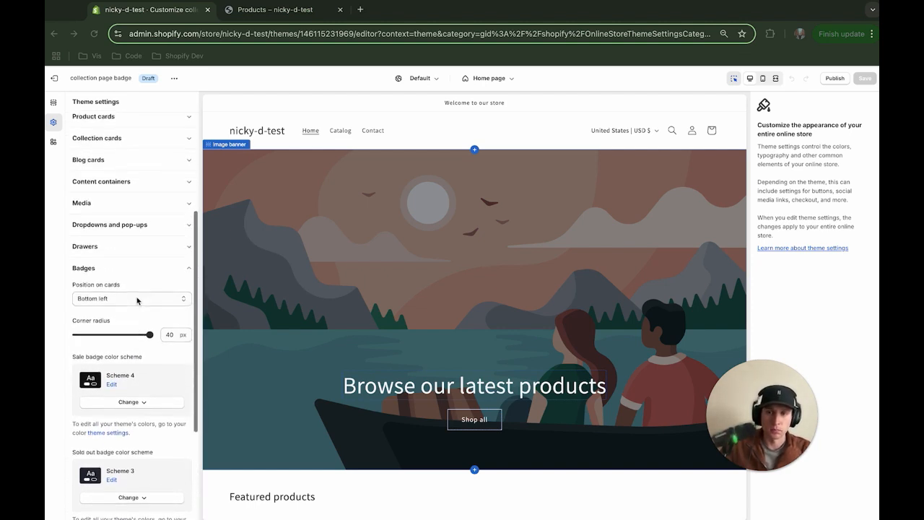
{"action": "scroll", "scroll_direction": "down", "scroll_amount": 3}
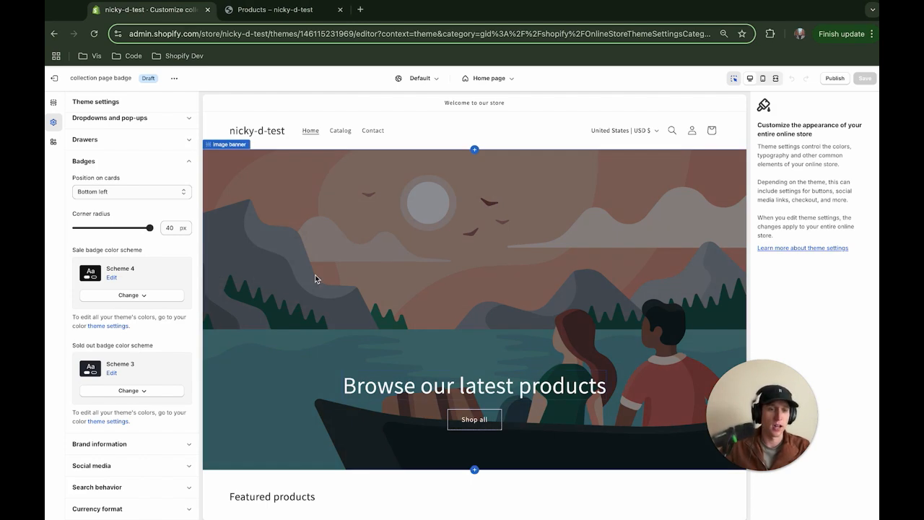
{"action": "mouse_move", "coordinate": [273, 263]}
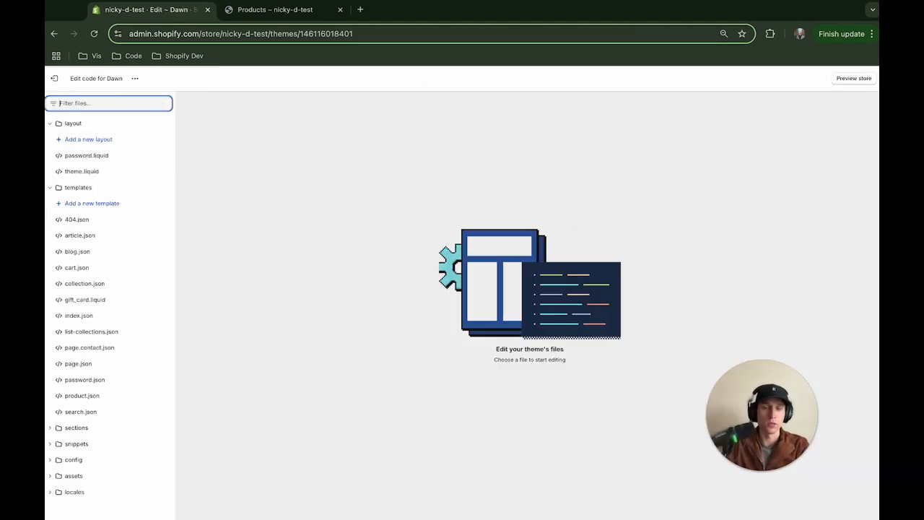
Filter for 'card-' and open snippets/card-product.liquid, glancing at the collection preview
{"action": "type", "text": "card-"}
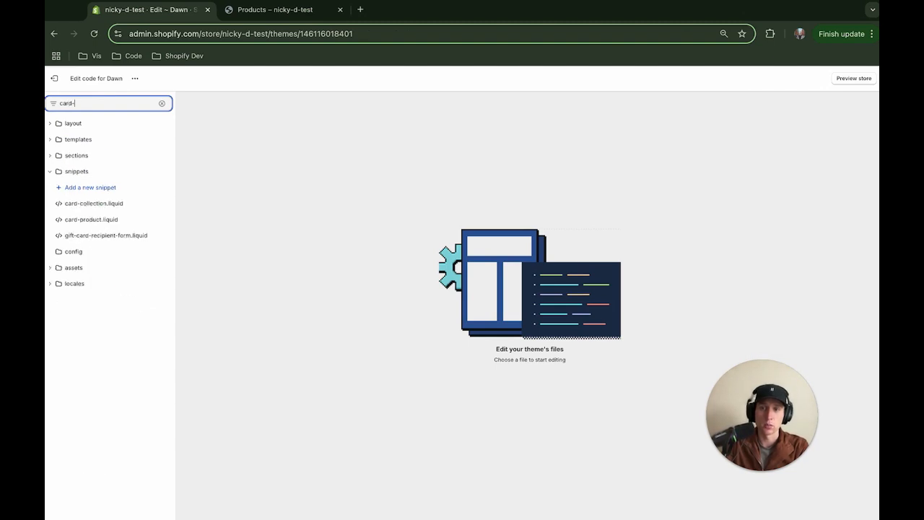
{"action": "left_click", "coordinate": [92, 220]}
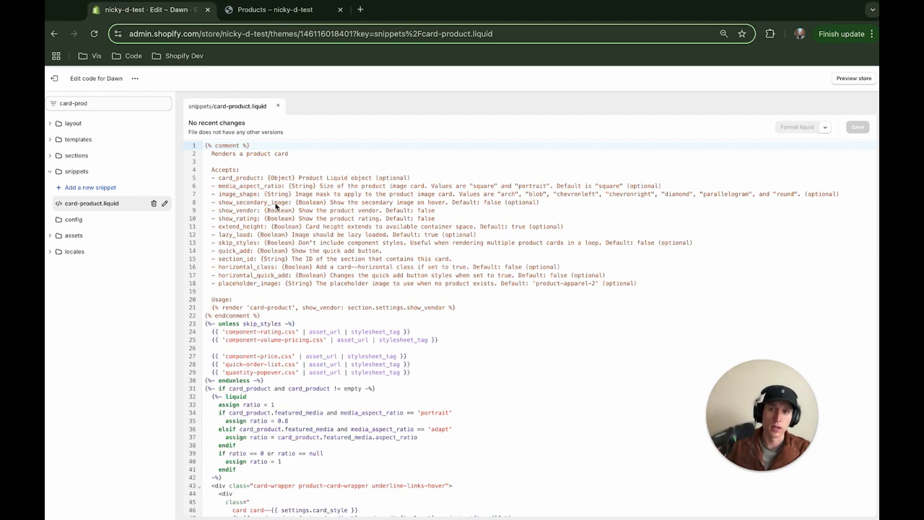
{"action": "left_click", "coordinate": [281, 9]}
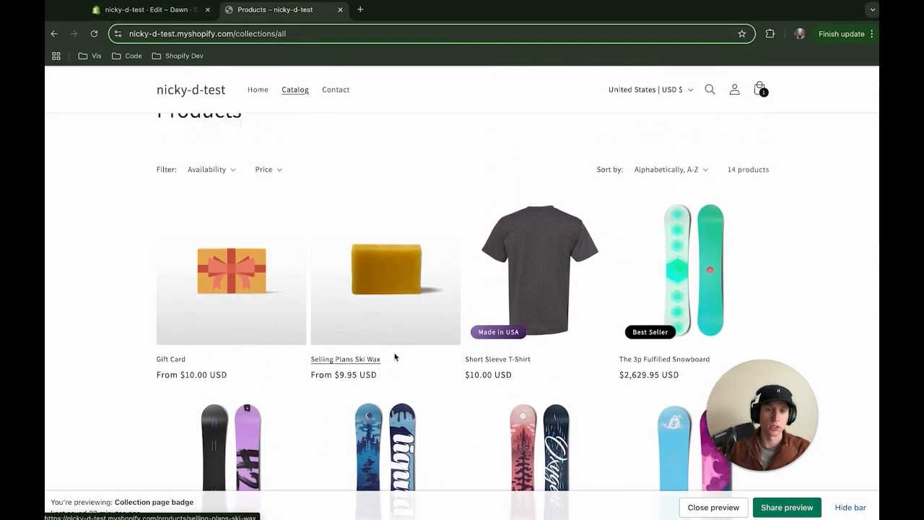
{"action": "scroll", "scroll_direction": "down", "scroll_amount": 3}
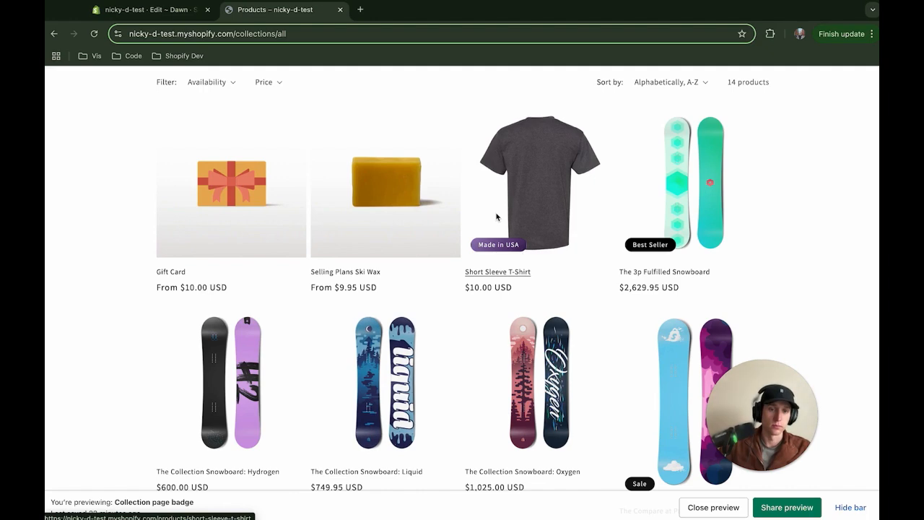
{"action": "mouse_move", "coordinate": [519, 296]}
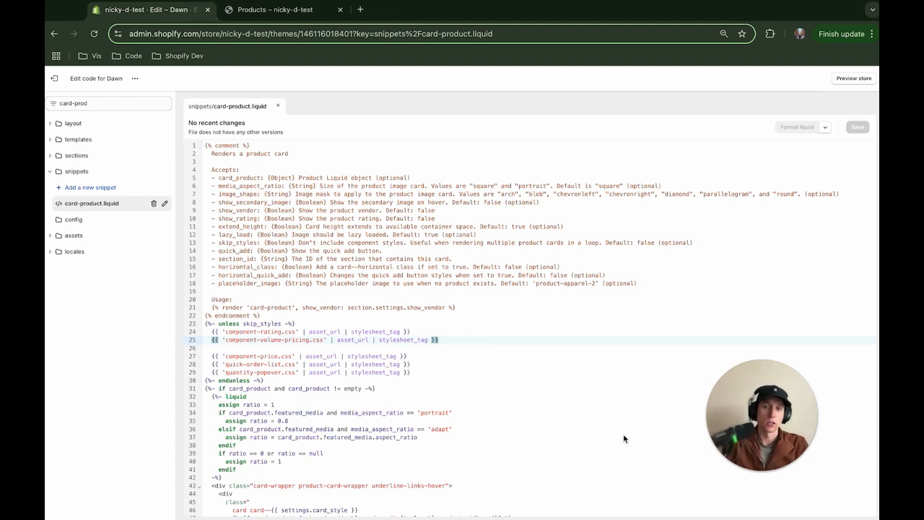
Find the on_sale badge markup, add a hard-coded Best Seller badge after it, and save
{"action": "key", "text": "Ctrl+f"}
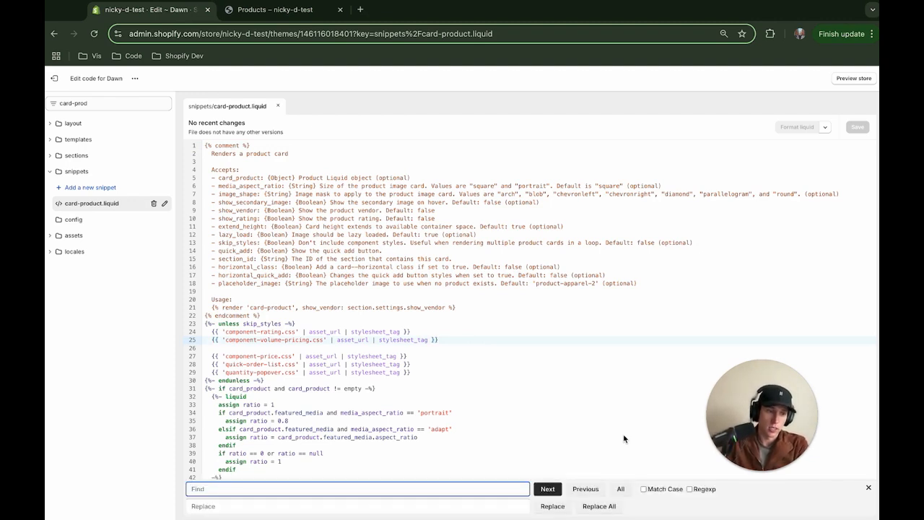
{"action": "type", "text": "on_sa"}
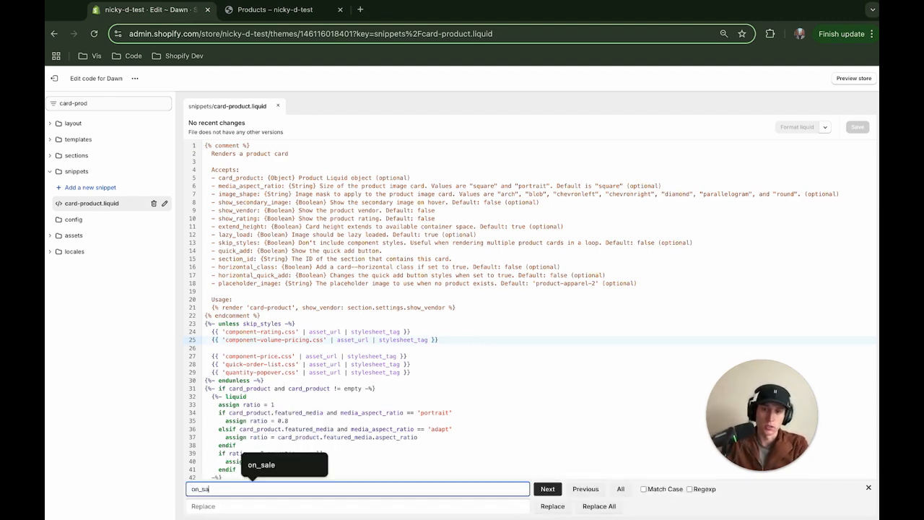
{"action": "left_click", "coordinate": [547, 488]}
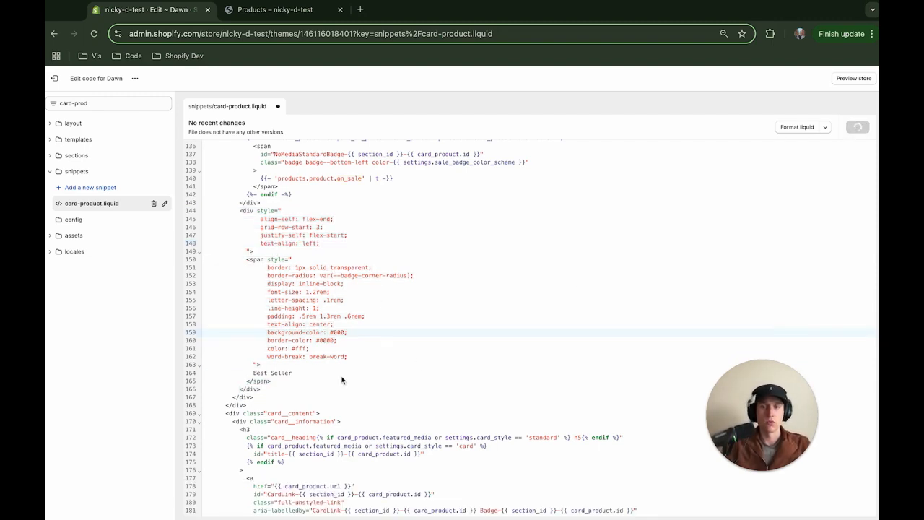
{"action": "key", "text": "ctrl+s"}
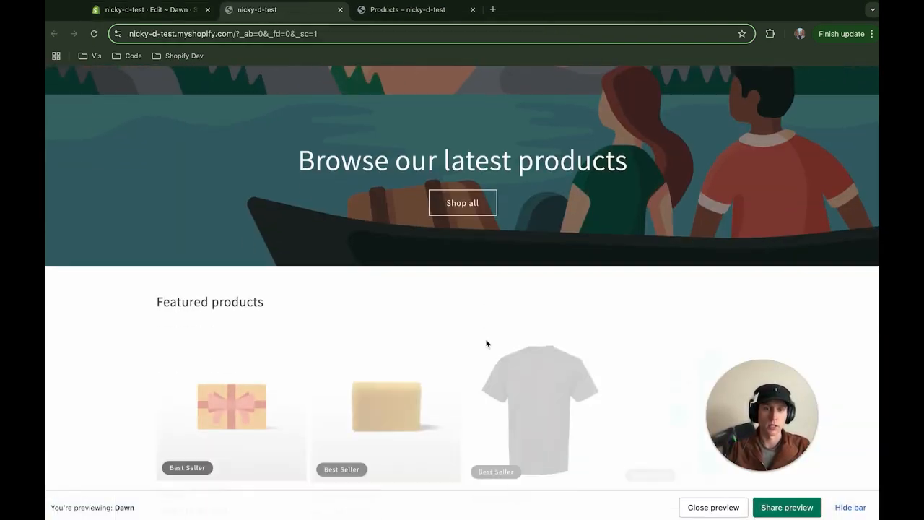
Check the Best Seller badge on every featured product card, then return to the code
{"action": "scroll", "scroll_direction": "down", "scroll_amount": 3}
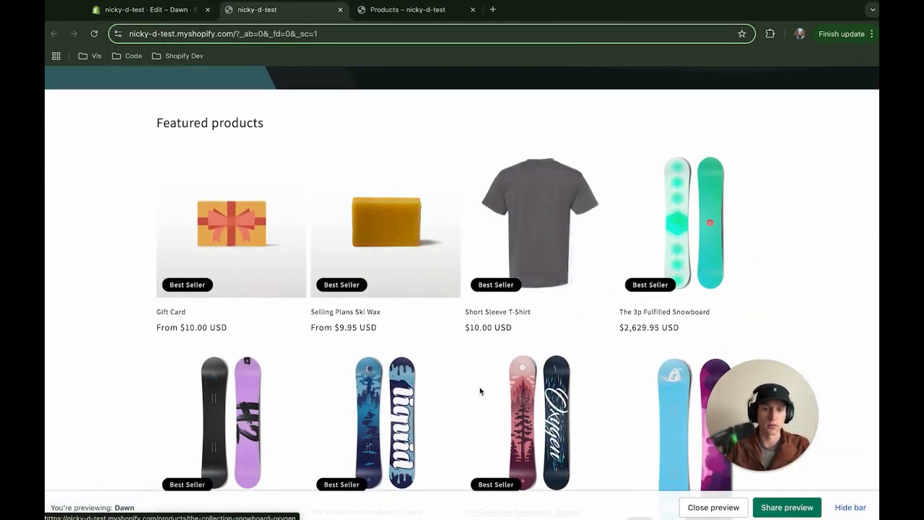
{"action": "scroll", "scroll_direction": "down", "scroll_amount": 3}
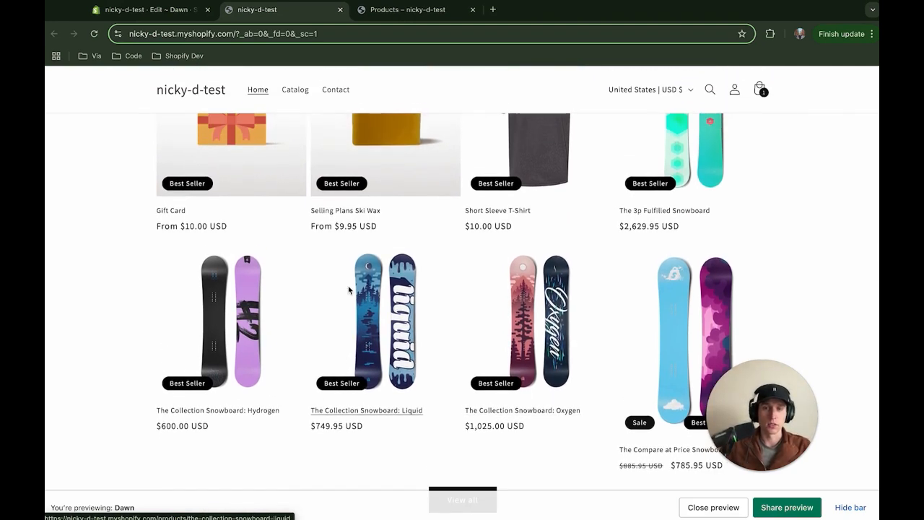
{"action": "left_click", "coordinate": [144, 8]}
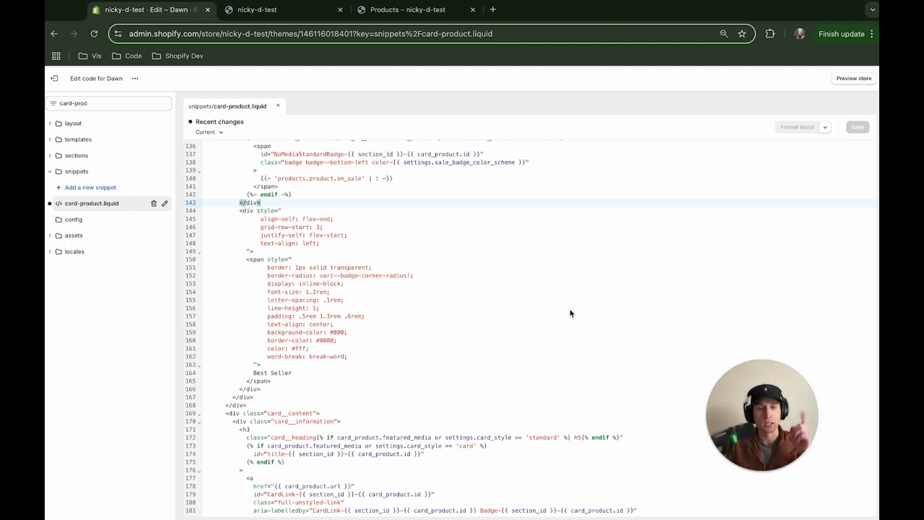
{"action": "mouse_move", "coordinate": [303, 202]}
{"action": "type", "text": "{"}
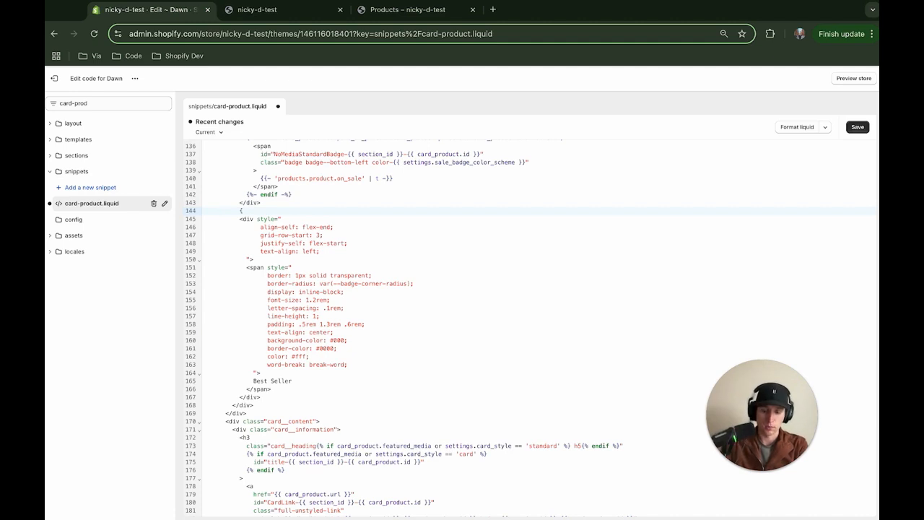
Wrap the badge in {% if card_product.tags contains 'best-seller' %} … {% endif %} and save
{"action": "type", "text": "% %}"}
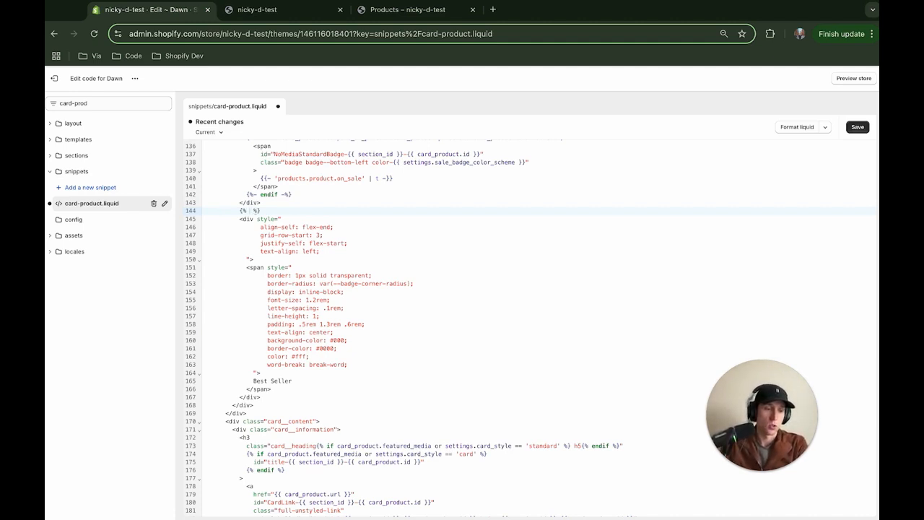
{"action": "type", "text": "if"}
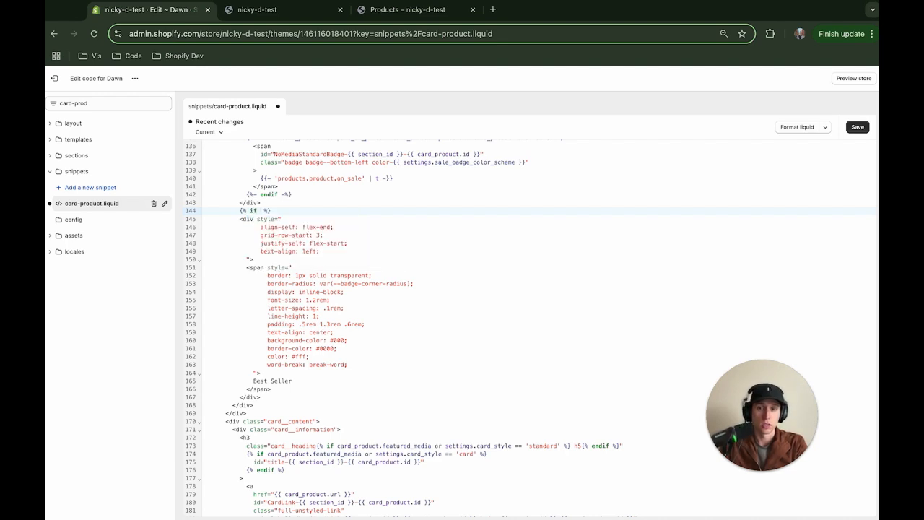
{"action": "type", "text": "card_product"}
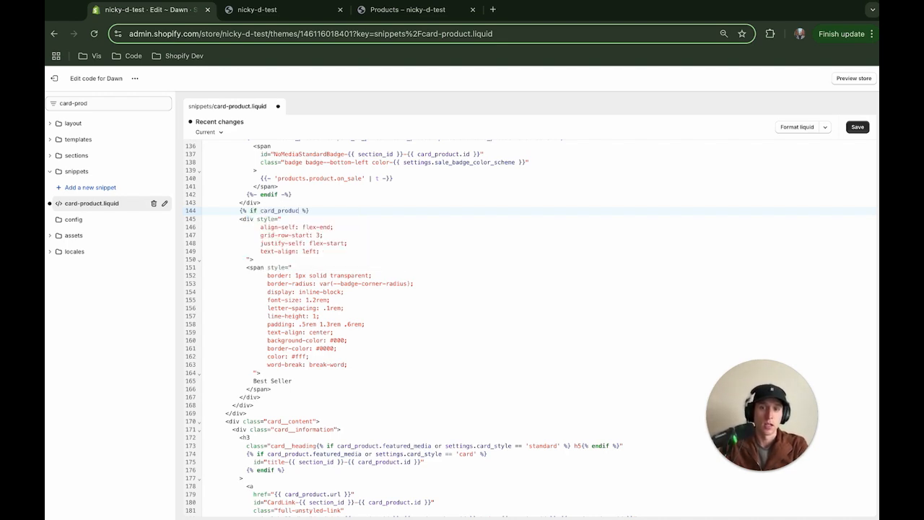
{"action": "scroll", "scroll_direction": "down", "scroll_amount": 3}
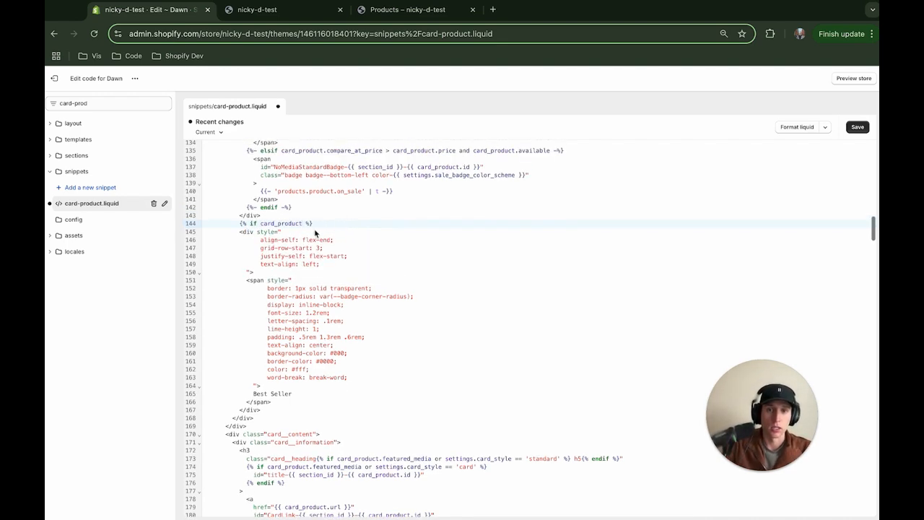
{"action": "scroll", "scroll_direction": "down", "scroll_amount": 3}
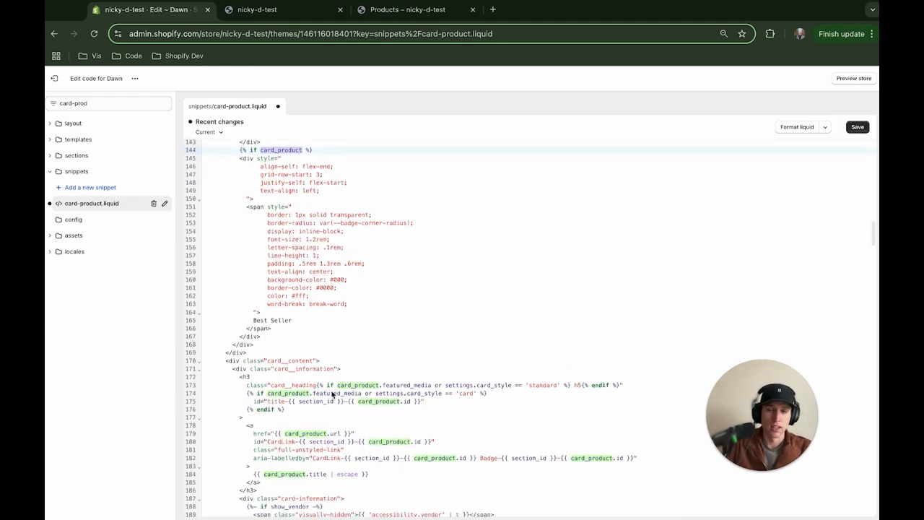
{"action": "scroll", "scroll_direction": "down", "scroll_amount": 3}
{"action": "type", "text": ".tags contains '"}
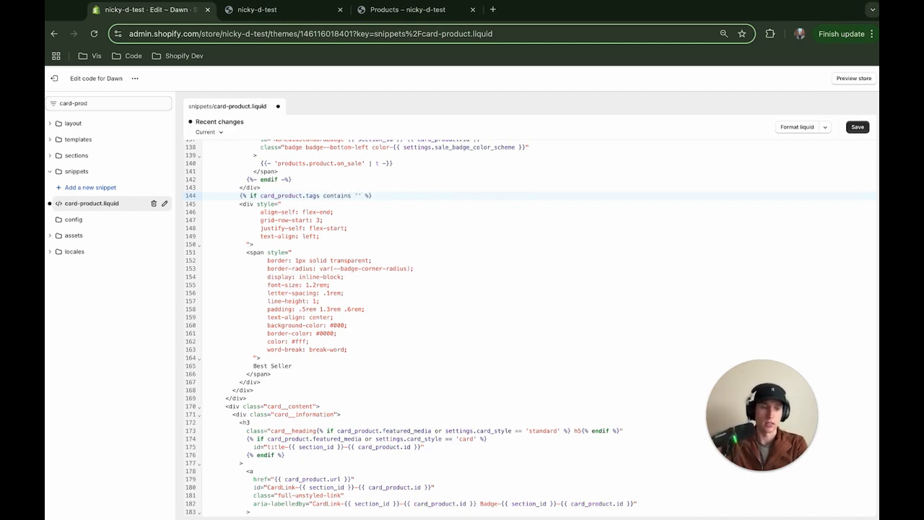
{"action": "type", "text": "best-seller"}
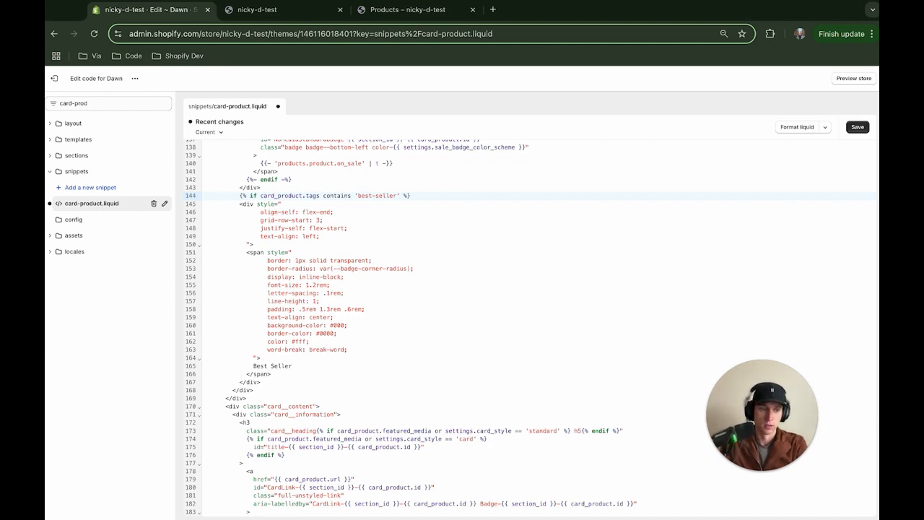
{"action": "mouse_move", "coordinate": [294, 409]}
{"action": "type", "text": "{% endif %}"}
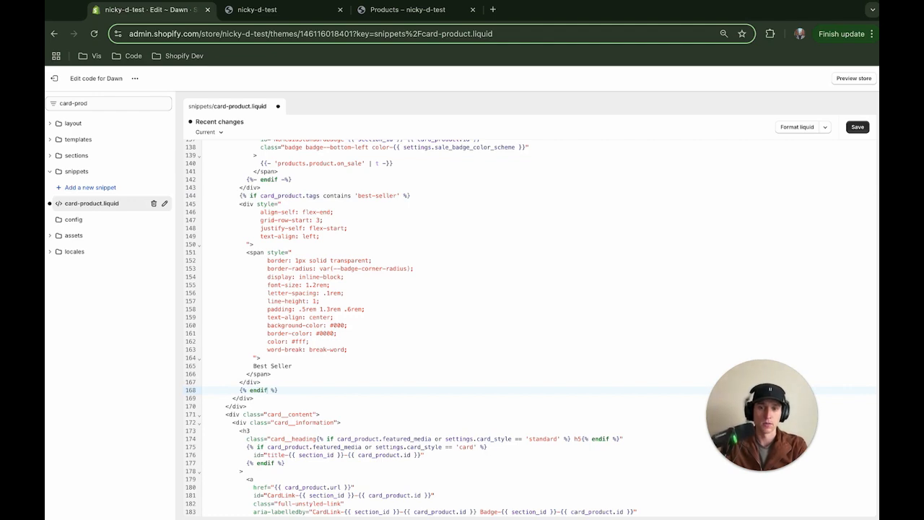
{"action": "left_click", "coordinate": [858, 127]}
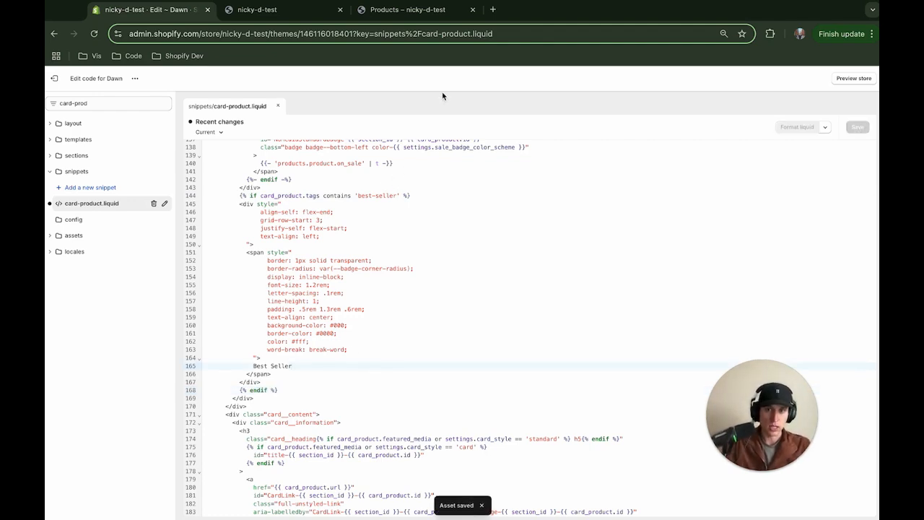
Verify the badge appears only on The 3p Fulfilled Snowboard, then open the admin in a new tab
{"action": "left_click", "coordinate": [281, 9]}
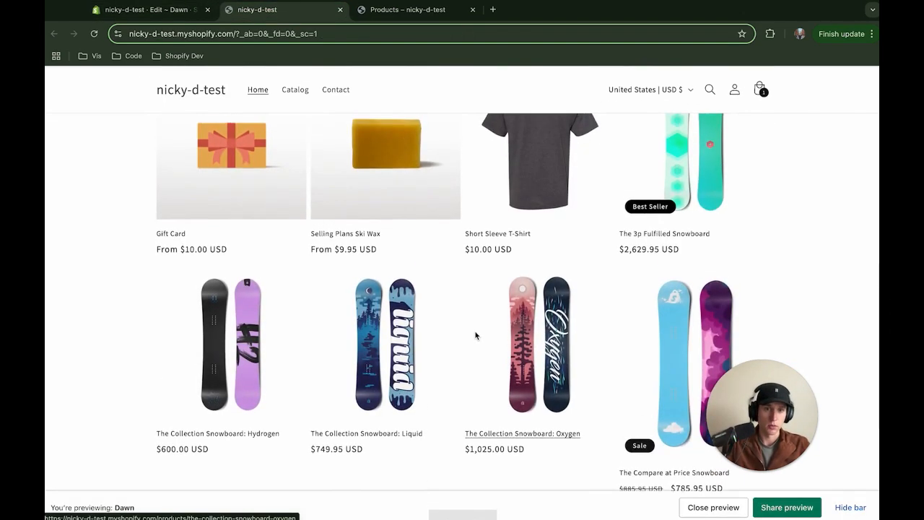
{"action": "scroll", "scroll_direction": "up", "scroll_amount": 3}
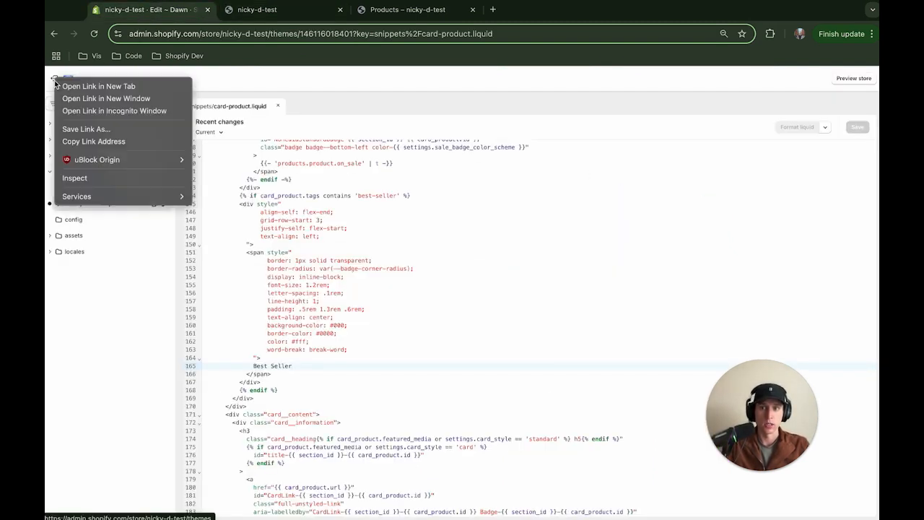
{"action": "left_click", "coordinate": [98, 86]}
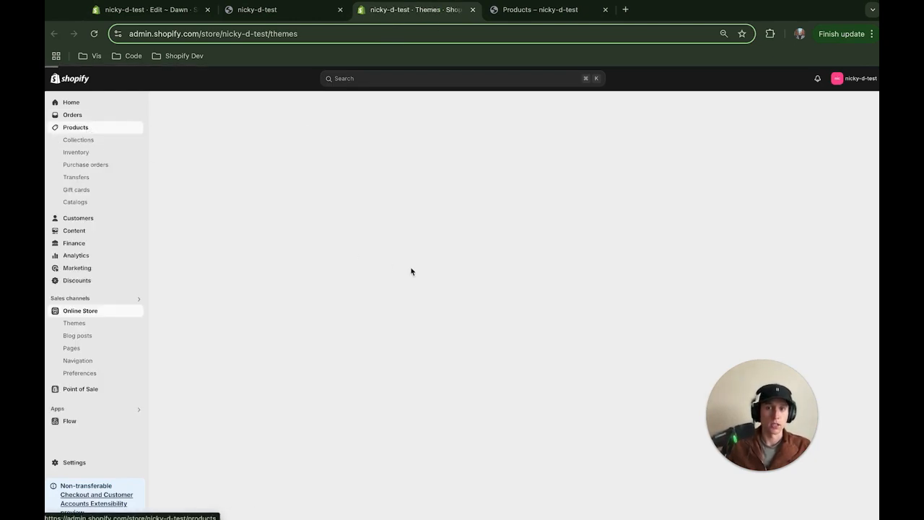
Add the best-seller tag to The 3p Fulfilled Snowboard product
{"action": "left_click", "coordinate": [75, 127]}
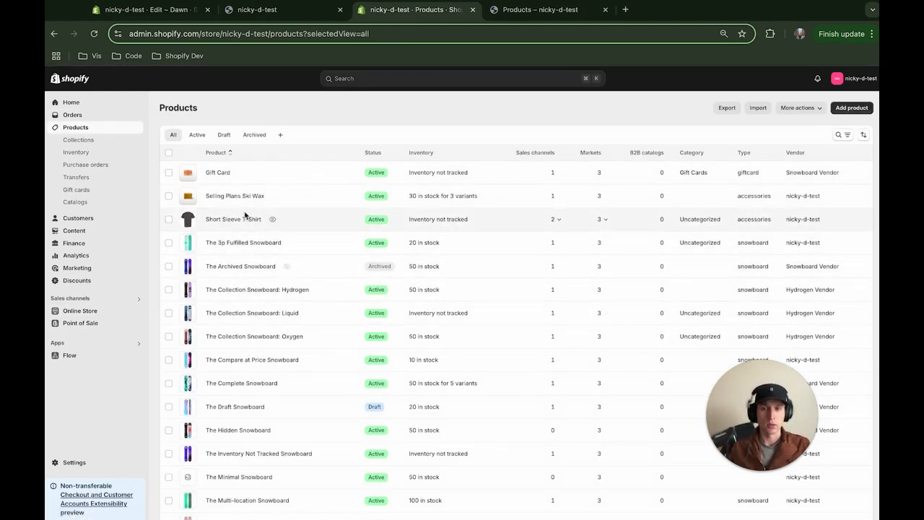
{"action": "left_click", "coordinate": [234, 220]}
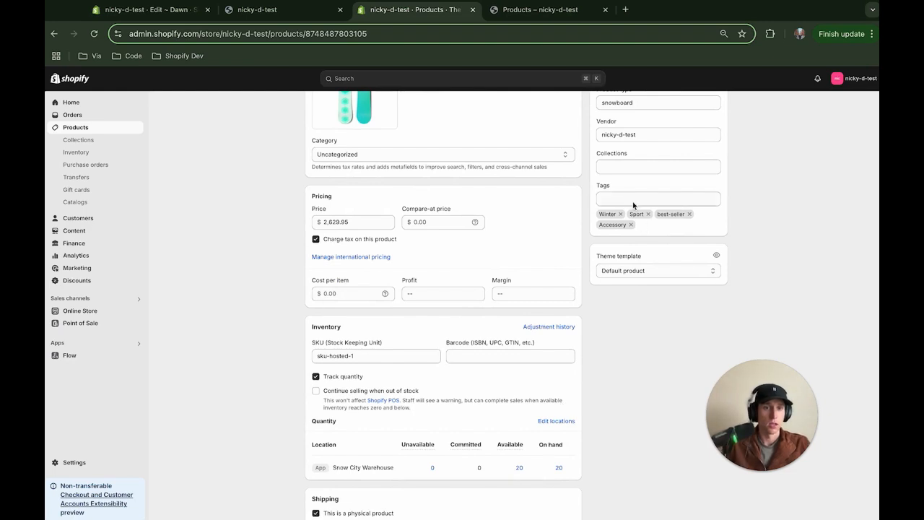
{"action": "left_click", "coordinate": [658, 199]}
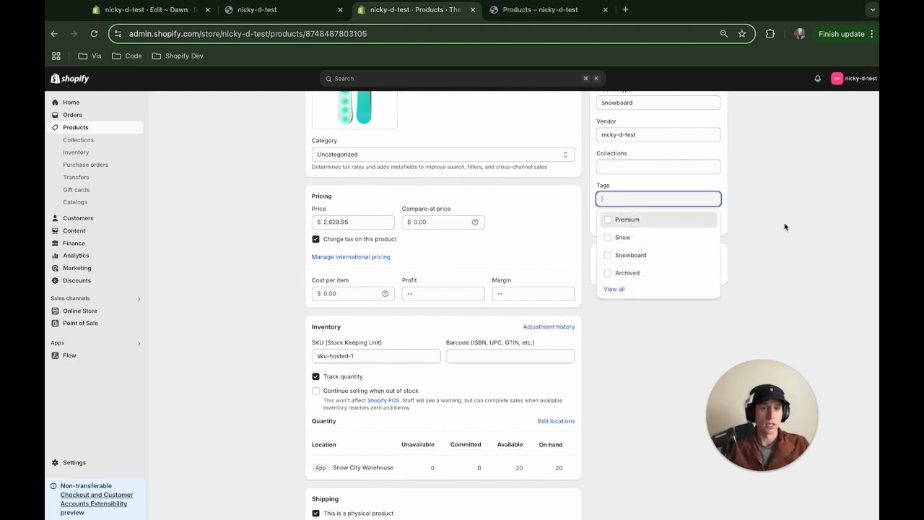
{"action": "type", "text": "best-seller"}
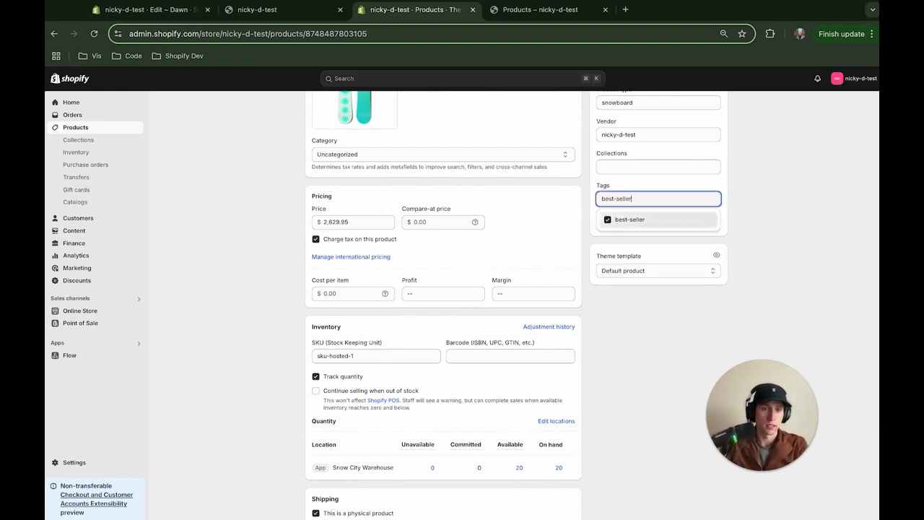
{"action": "left_click", "coordinate": [629, 219]}
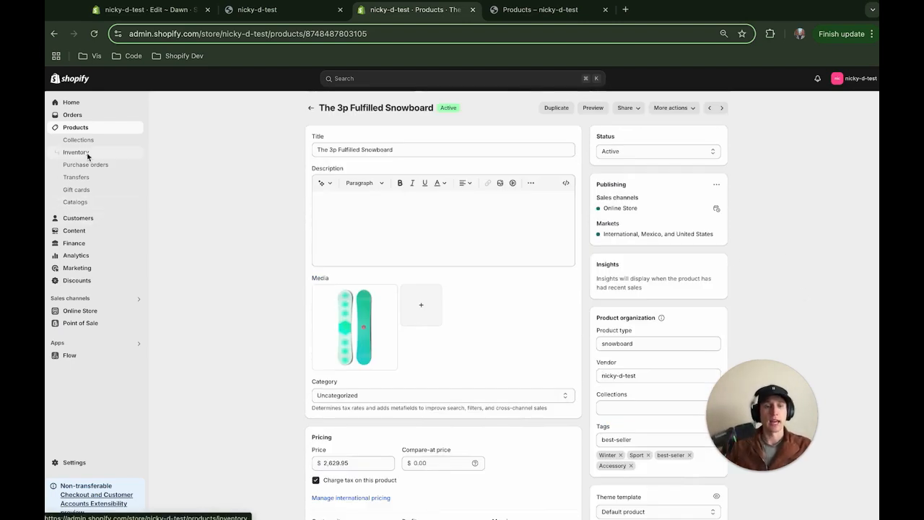
Filter products to the Hydrogen collection, select all four and tick best-seller in Add tags
{"action": "left_click", "coordinate": [76, 127]}
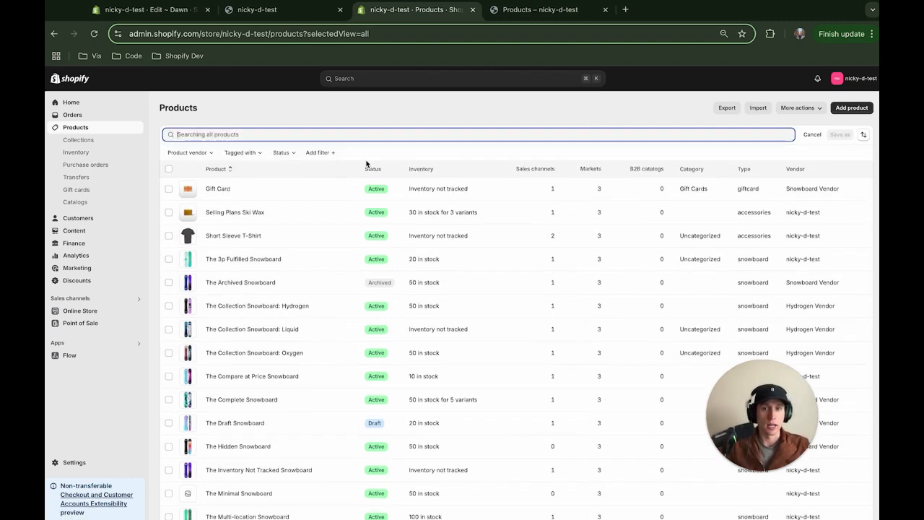
{"action": "left_click", "coordinate": [321, 153]}
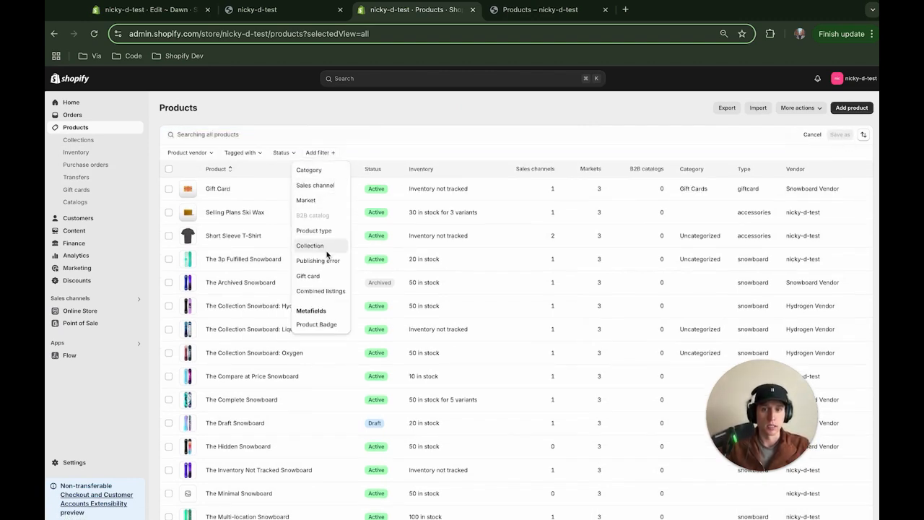
{"action": "left_click", "coordinate": [309, 246]}
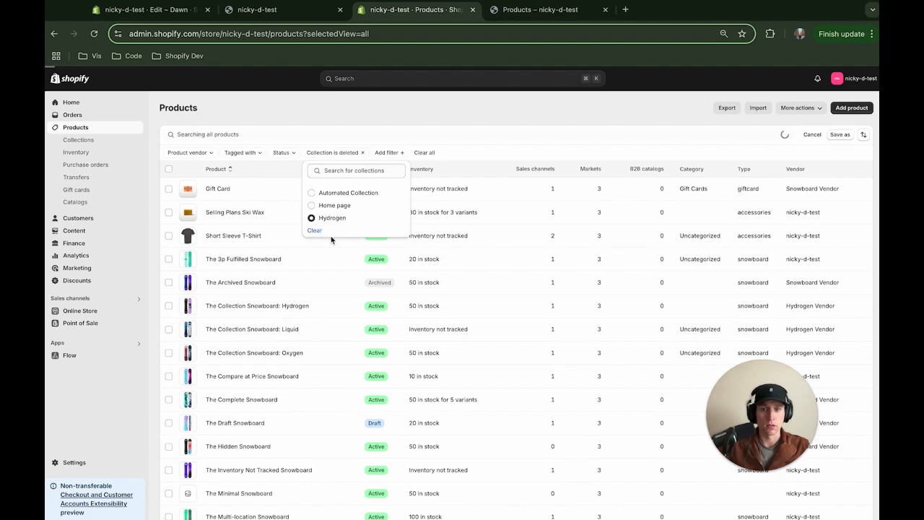
{"action": "left_click", "coordinate": [312, 217]}
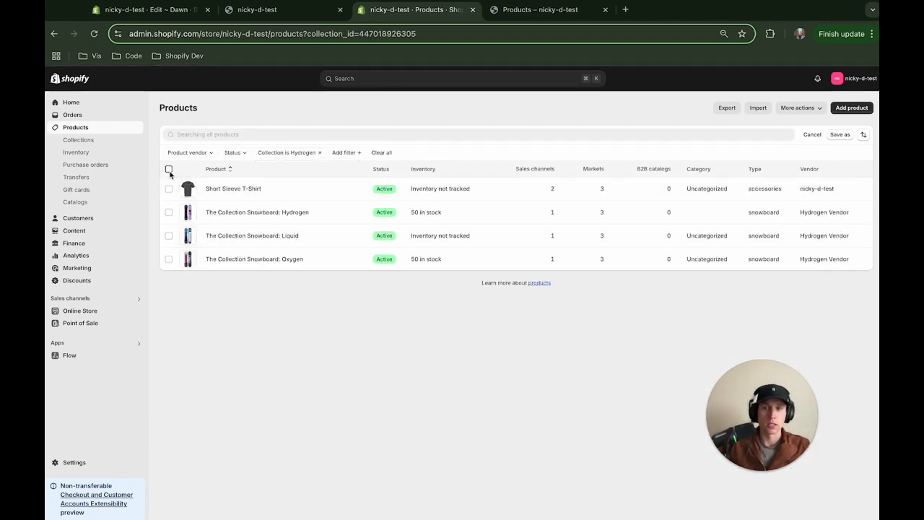
{"action": "left_click", "coordinate": [169, 169]}
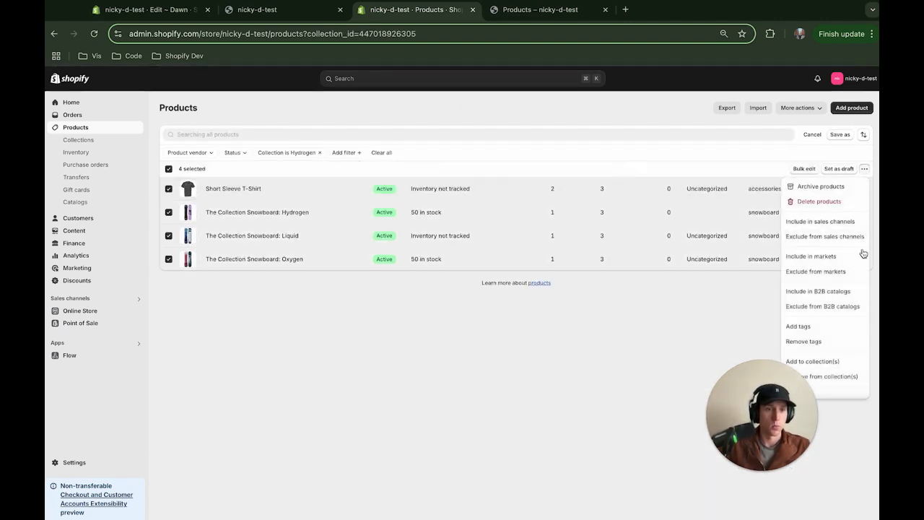
{"action": "left_click", "coordinate": [798, 326]}
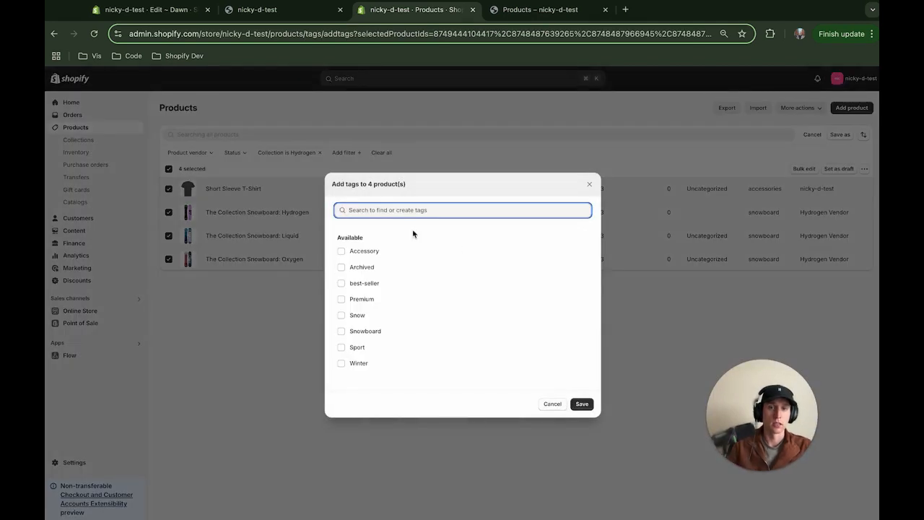
{"action": "type", "text": "best"}
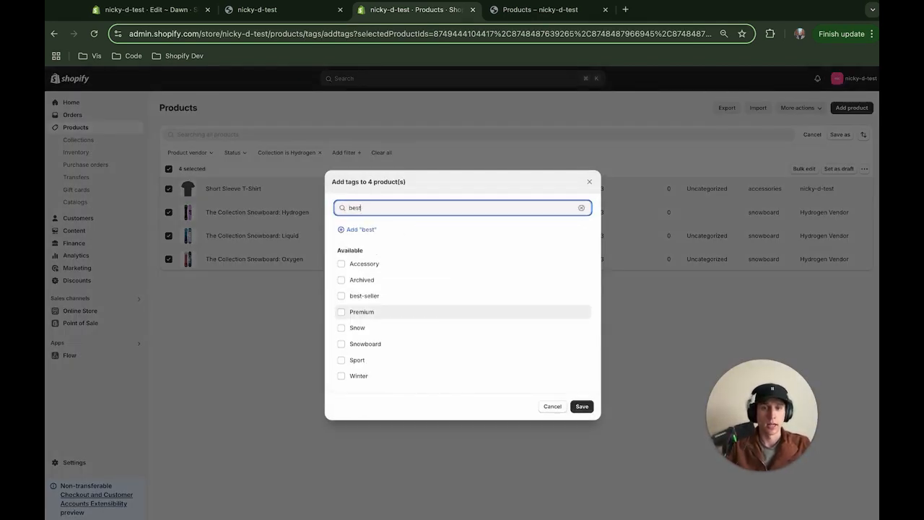
{"action": "left_click", "coordinate": [341, 295]}
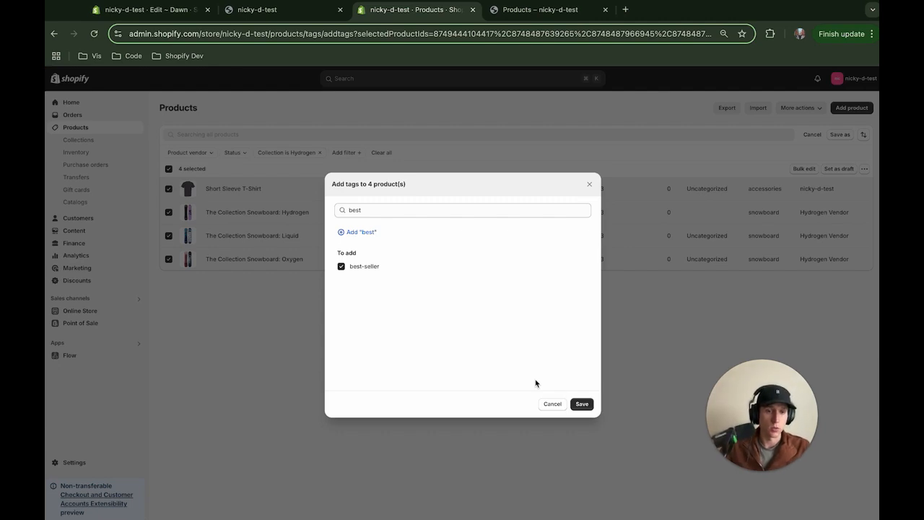
Save the best-seller tag on the four Hydrogen products and switch to the storefront preview
{"action": "left_click", "coordinate": [581, 405]}
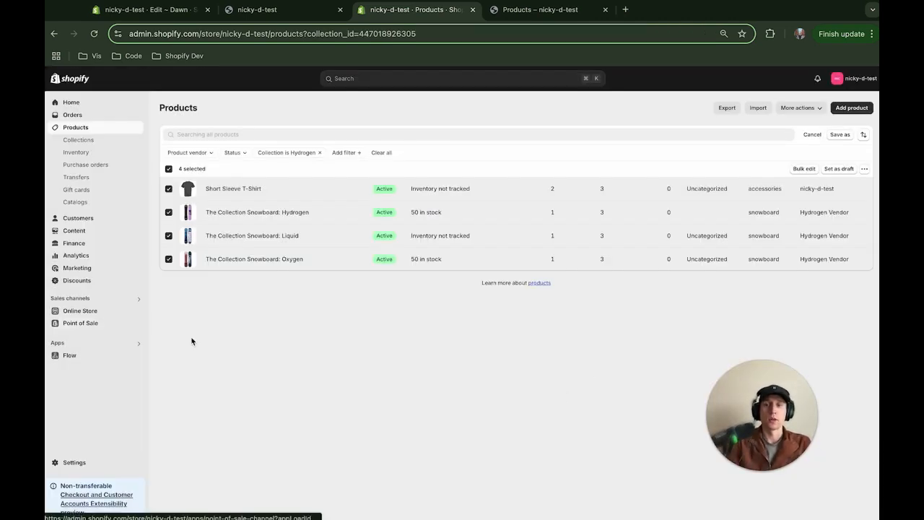
{"action": "left_click", "coordinate": [281, 8]}
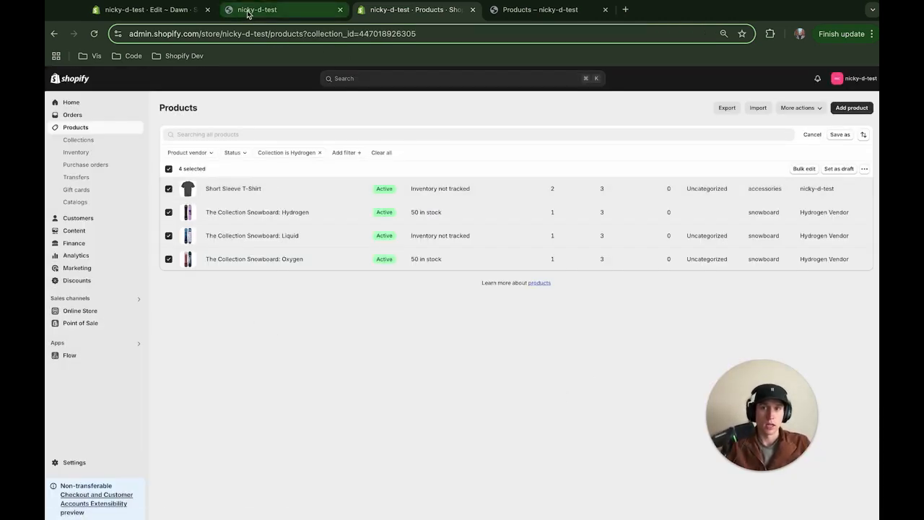
{"action": "left_click", "coordinate": [282, 9]}
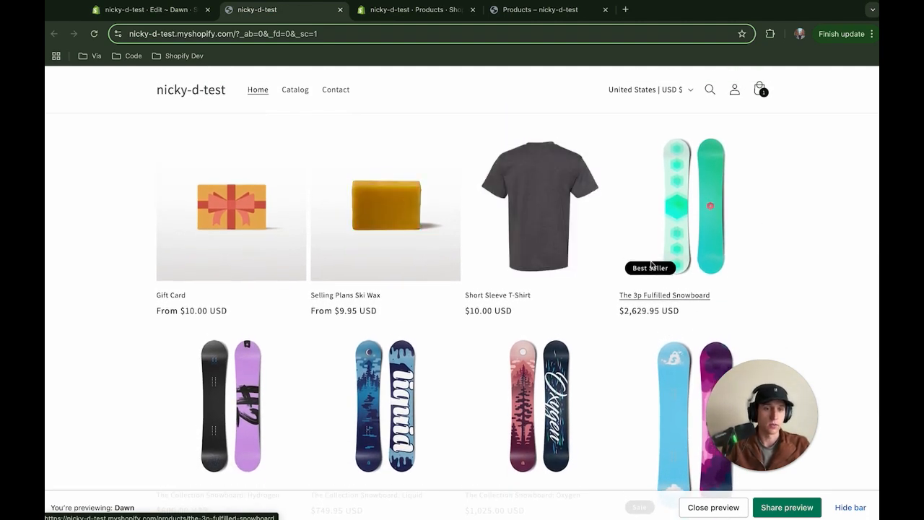
{"action": "mouse_move", "coordinate": [339, 81]}
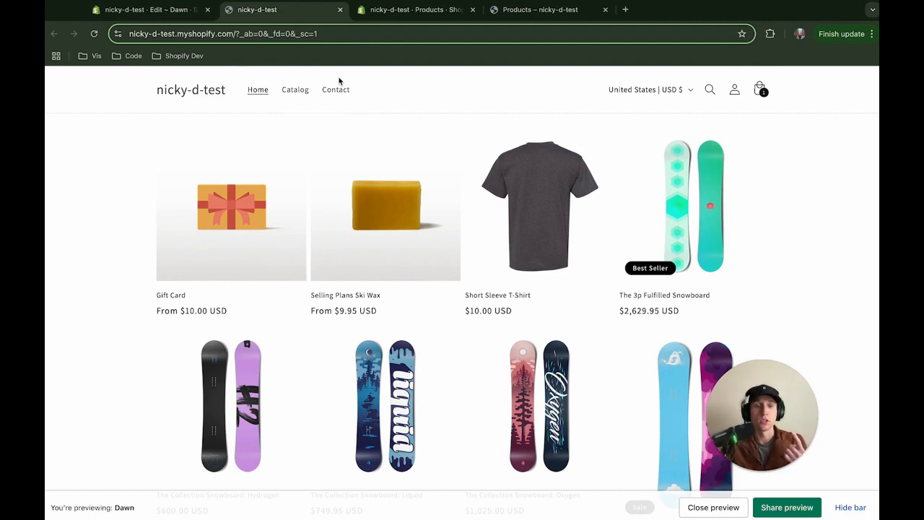
{"action": "mouse_move", "coordinate": [455, 48]}
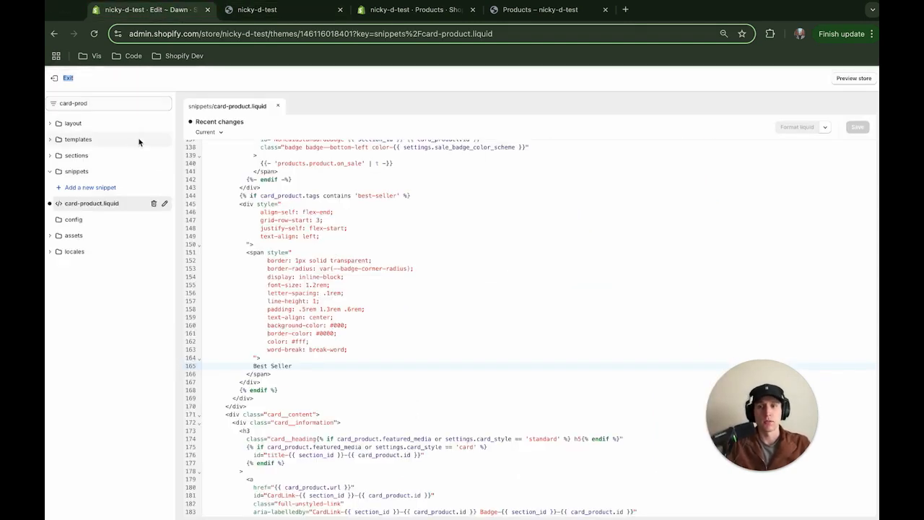
Draft a 'Product Badge' product metafield definition (custom.product_badge) of type Single line text
{"action": "left_click", "coordinate": [413, 9]}
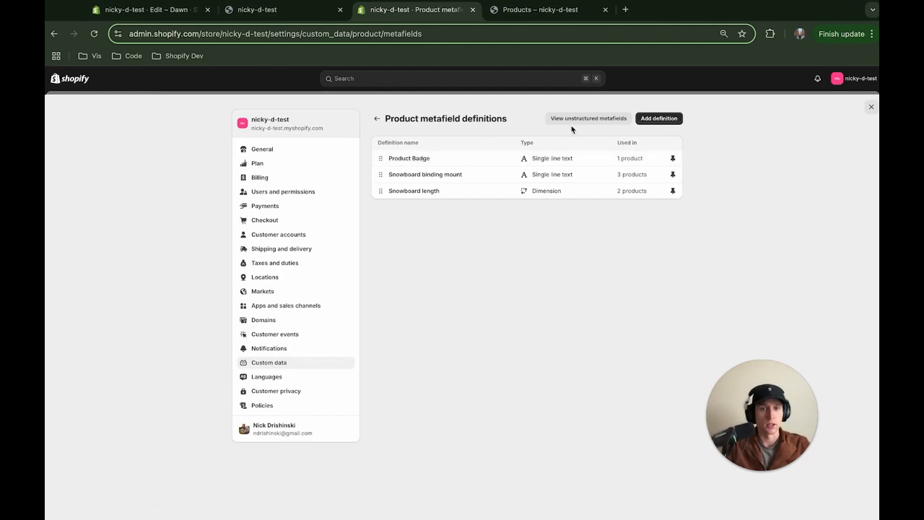
{"action": "left_click", "coordinate": [659, 118]}
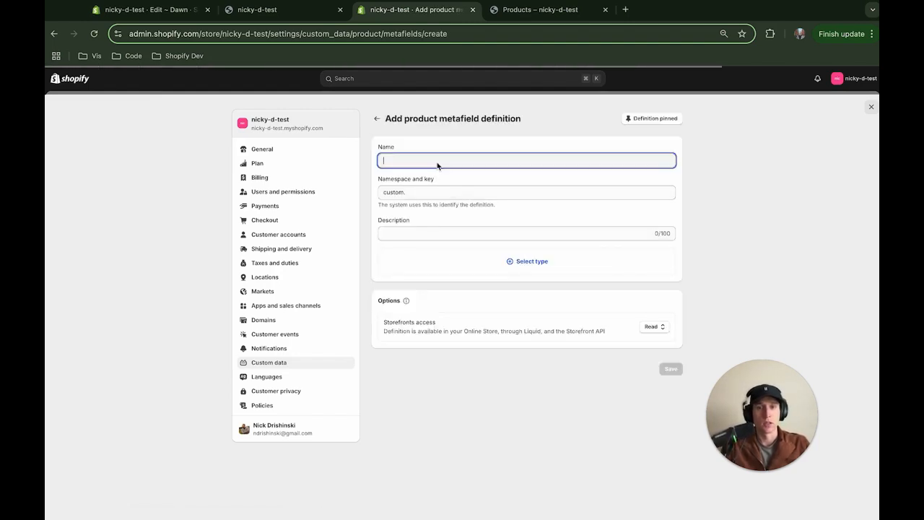
{"action": "type", "text": "Product B"}
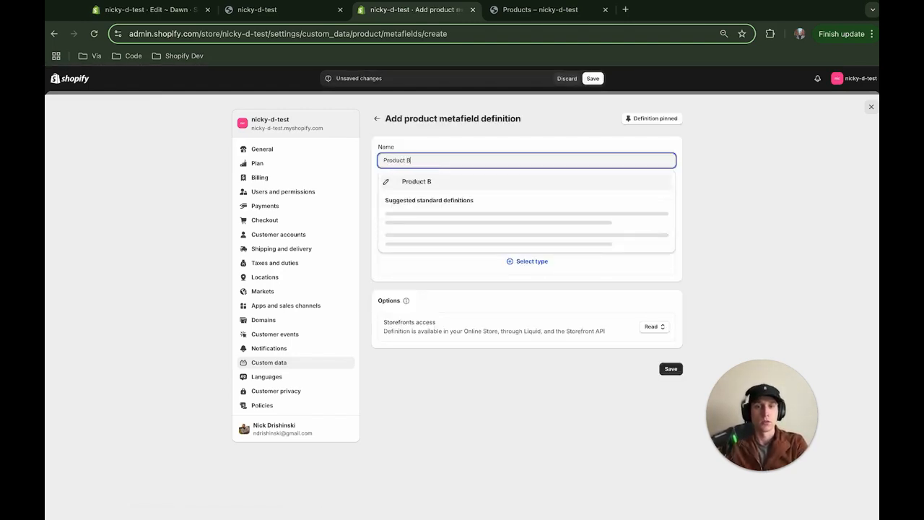
{"action": "type", "text": "Product Badge"}
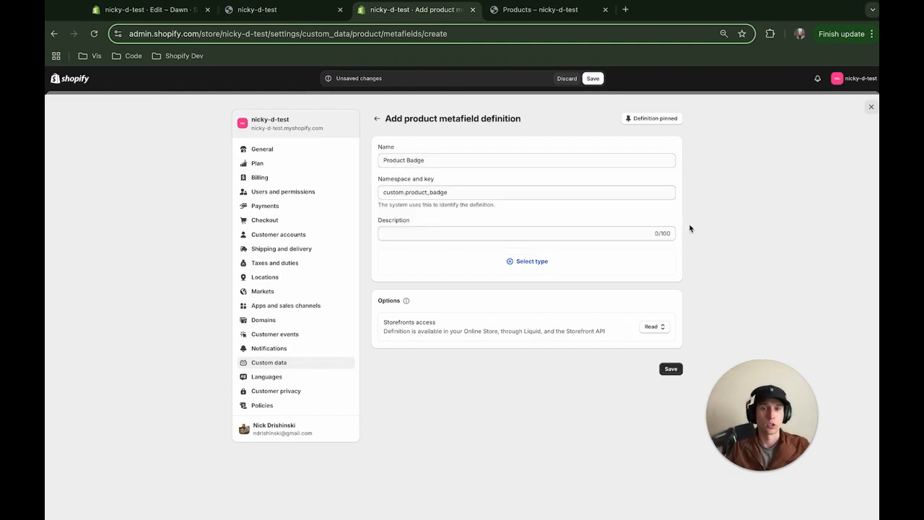
{"action": "left_click", "coordinate": [670, 370]}
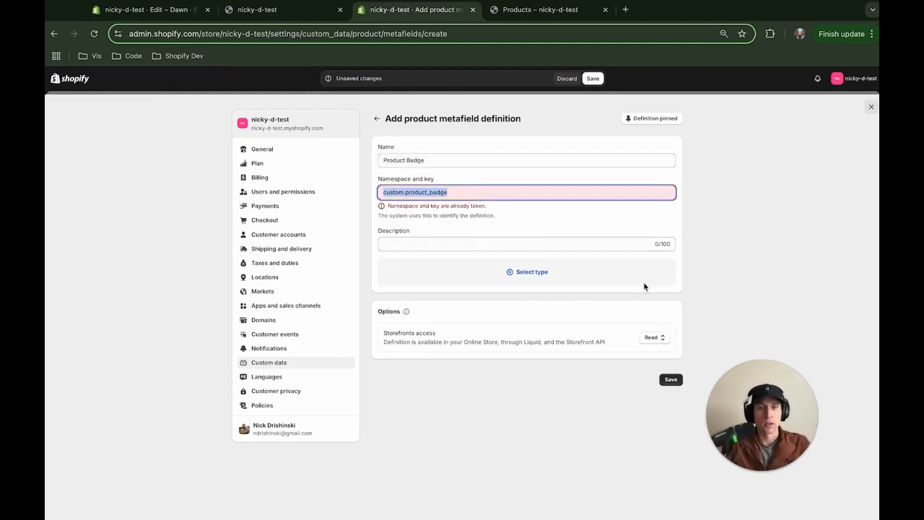
{"action": "mouse_move", "coordinate": [529, 295]}
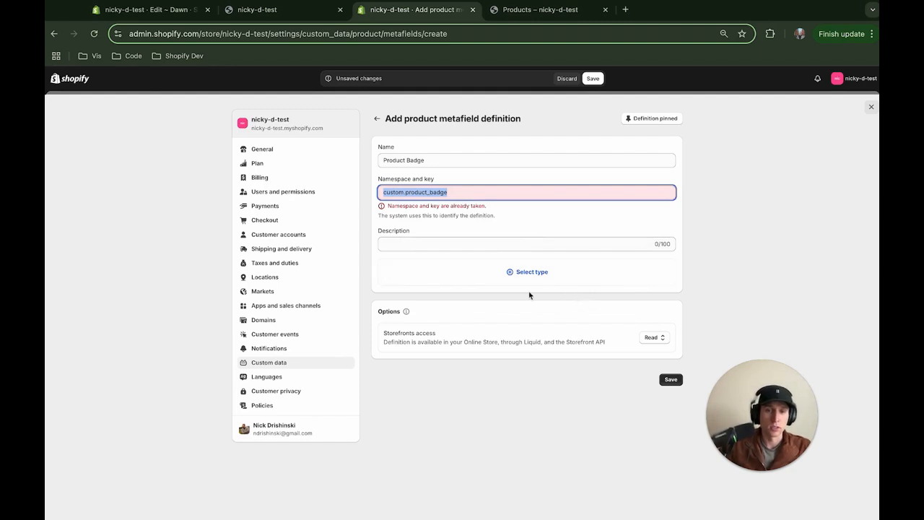
{"action": "left_click", "coordinate": [527, 271]}
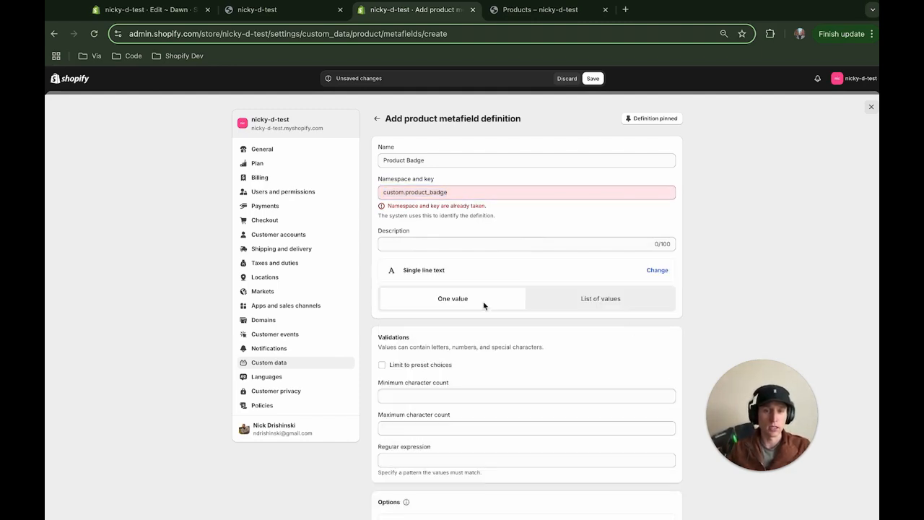
{"action": "mouse_move", "coordinate": [666, 418]}
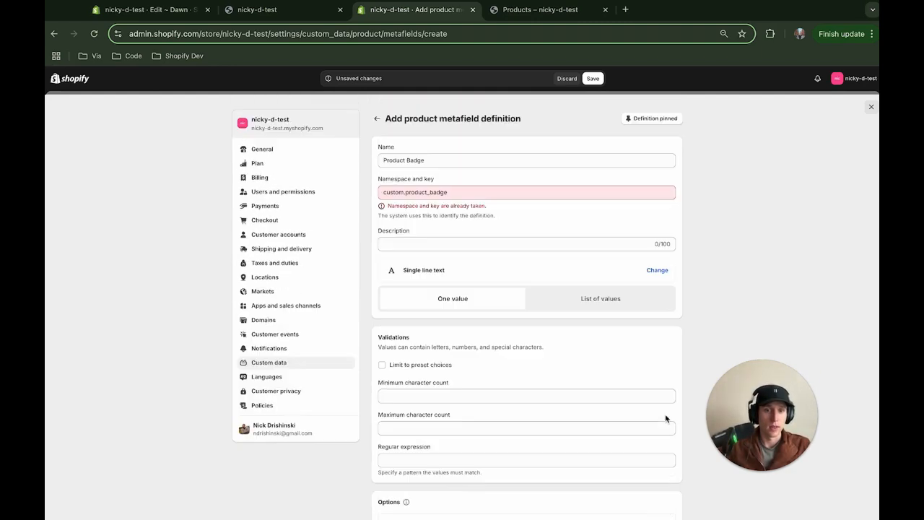
{"action": "scroll", "scroll_direction": "down", "scroll_amount": 3}
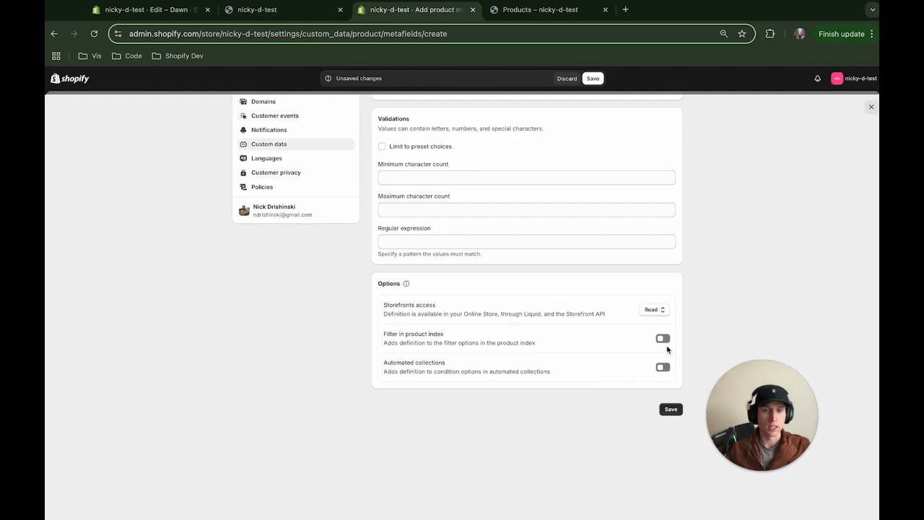
{"action": "scroll", "scroll_direction": "up", "scroll_amount": 3}
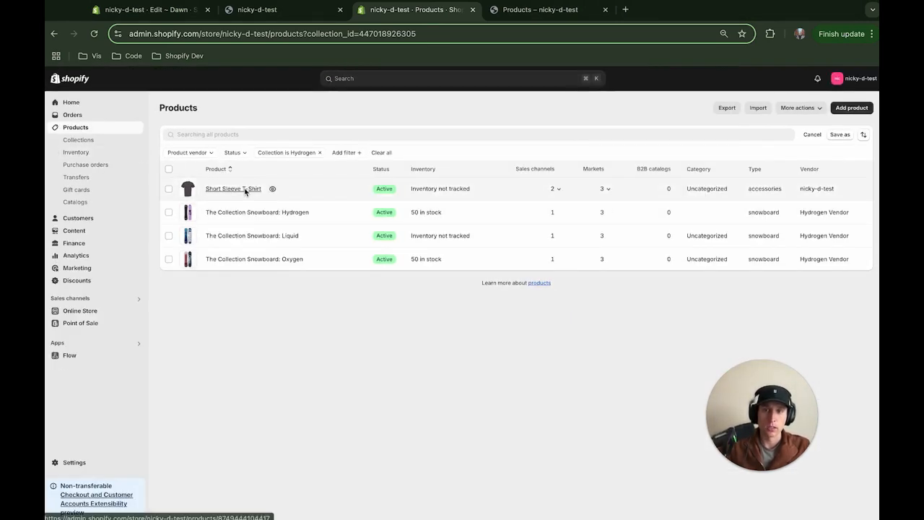
Check the Short Sleeve T-Shirt's Product Badge metafield, set to "Made in USA", and return to the product list
{"action": "left_click", "coordinate": [233, 188]}
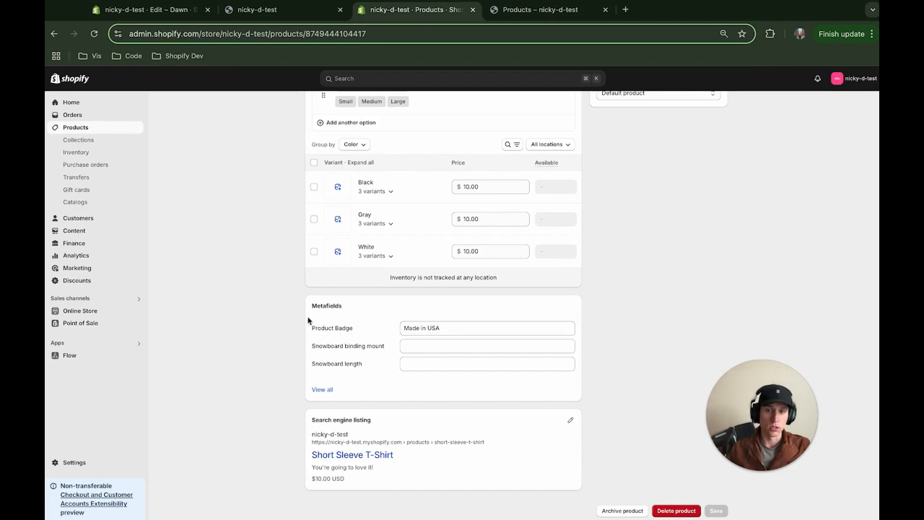
{"action": "left_click", "coordinate": [487, 328]}
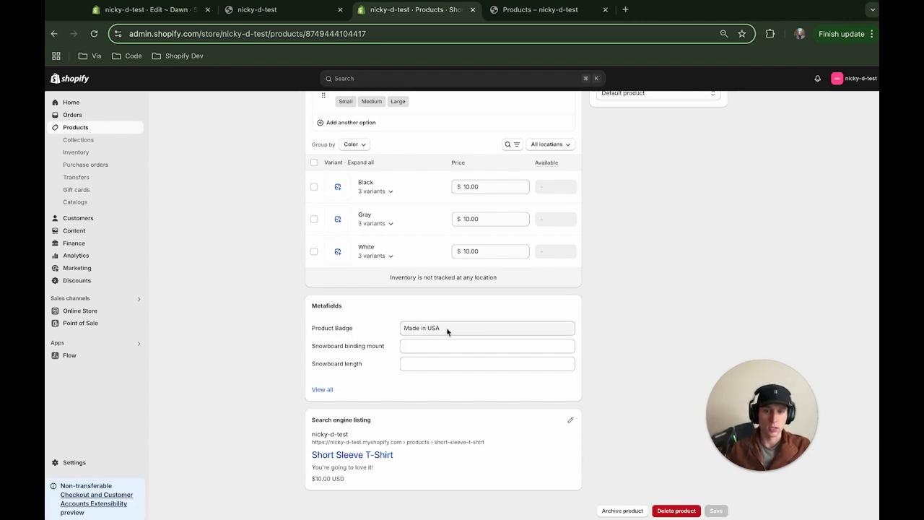
{"action": "left_click", "coordinate": [486, 328]}
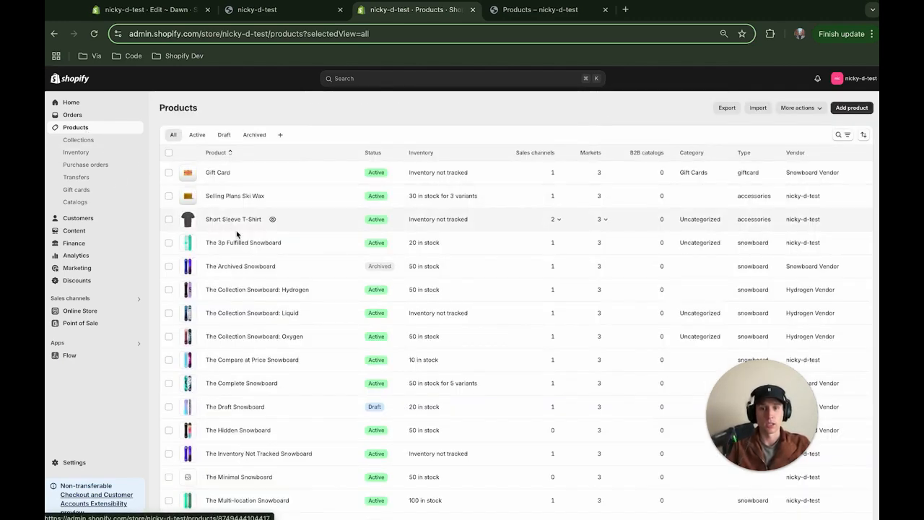
Enter "Nick's F…" as The Collection Snowboard: Hydrogen's Product Badge metafield value
{"action": "left_click", "coordinate": [239, 266]}
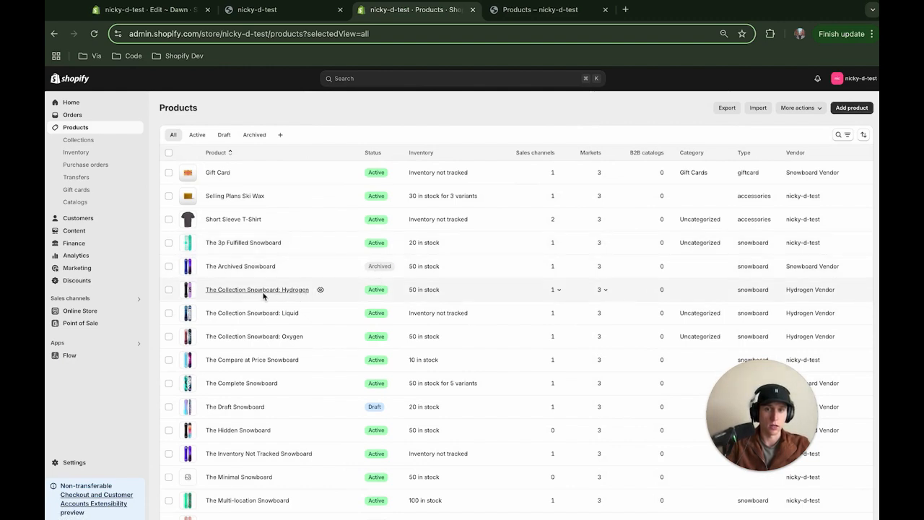
{"action": "left_click", "coordinate": [257, 289]}
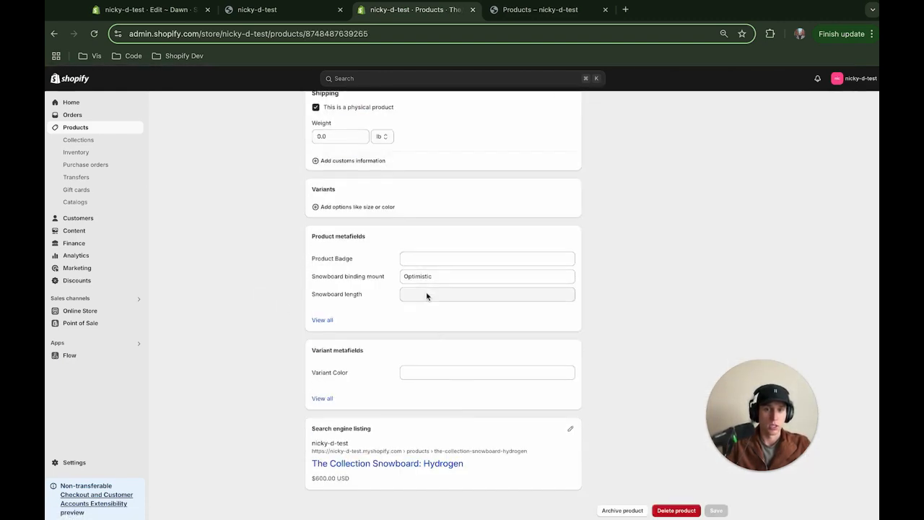
{"action": "type", "text": "Nick's F"}
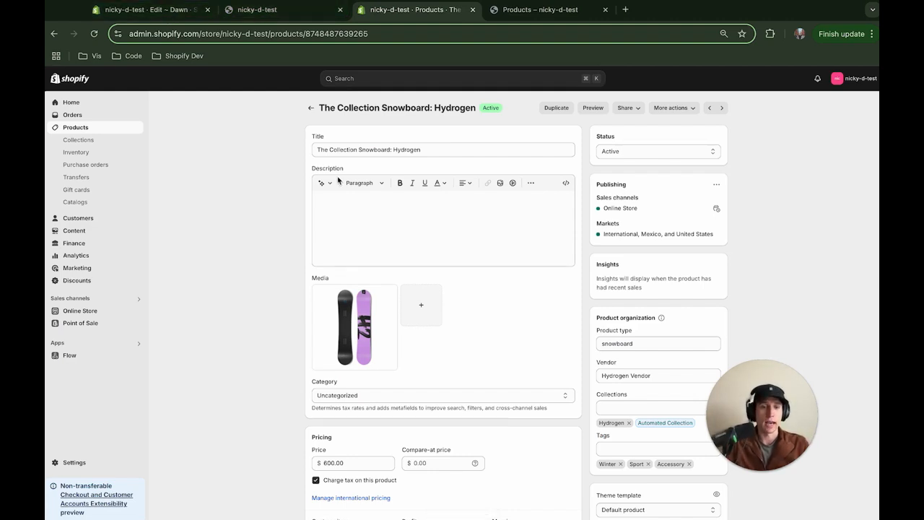
{"action": "mouse_move", "coordinate": [257, 23]}
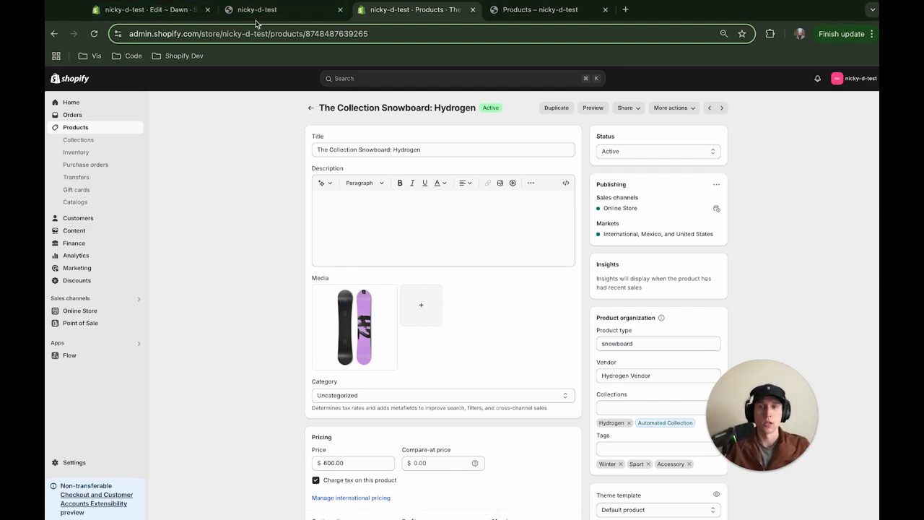
{"action": "left_click", "coordinate": [144, 9]}
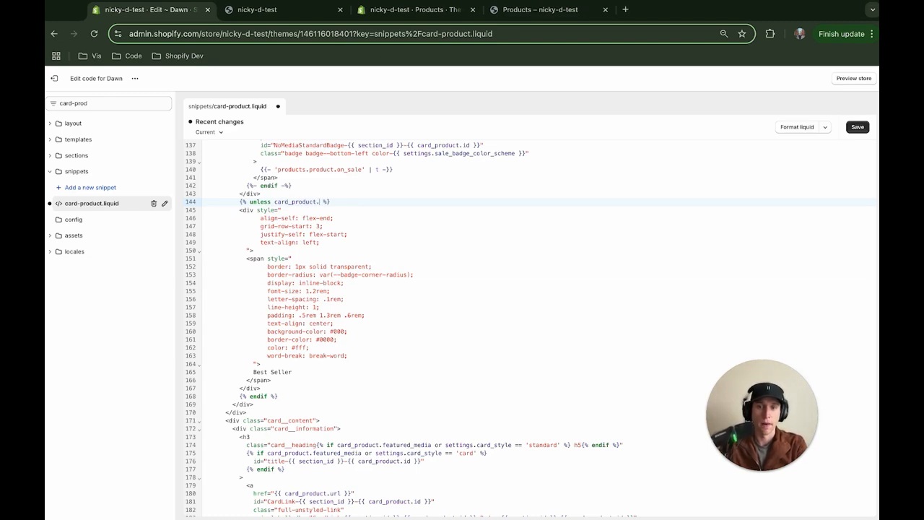
Change the unless condition to card_product.metafields.custom.product_badge.value == blank with a linear-gradient background
{"action": "type", "text": "metafiel"}
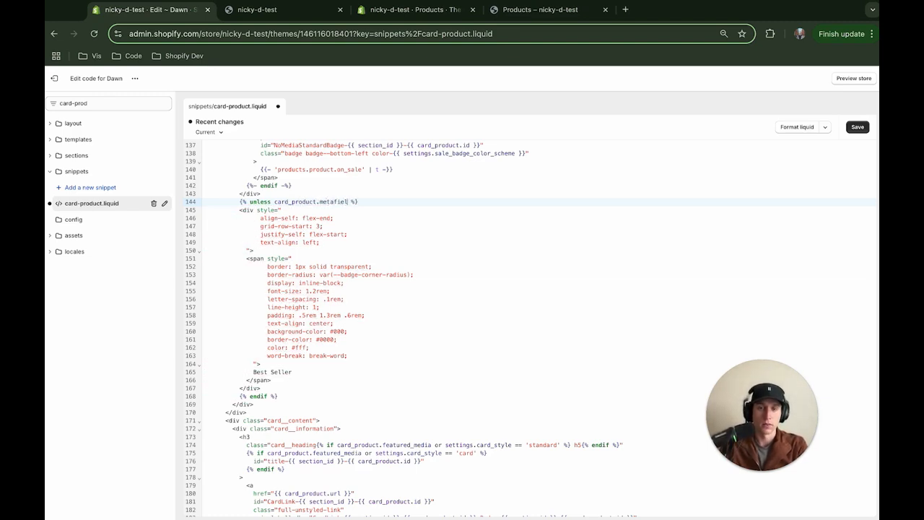
{"action": "type", "text": "custom"}
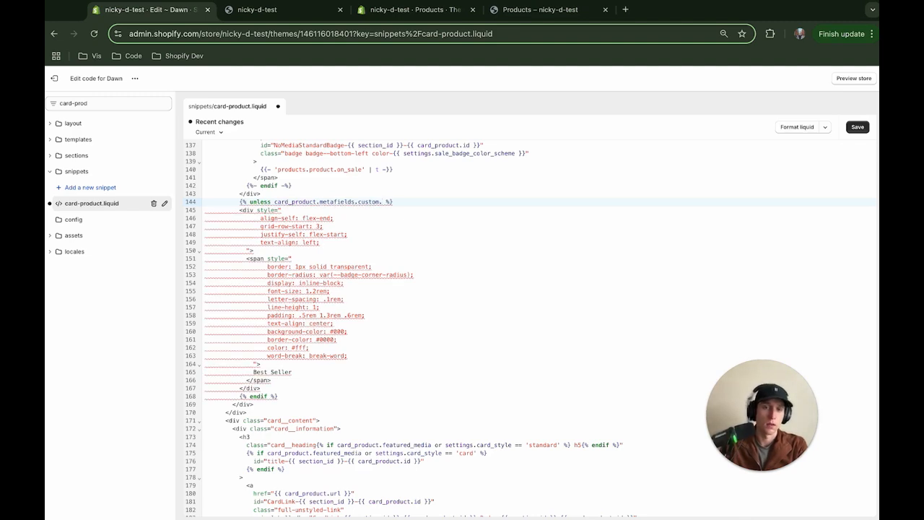
{"action": "type", "text": ".product_badge"}
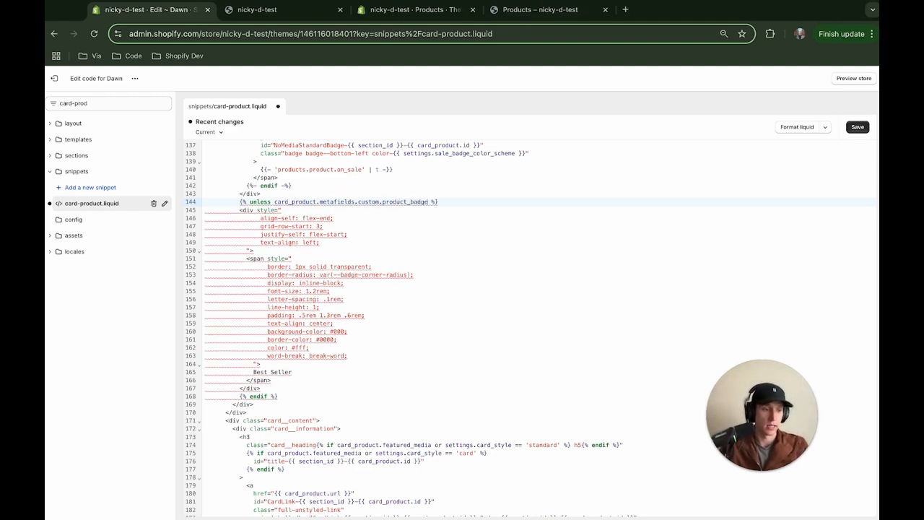
{"action": "mouse_move", "coordinate": [471, 245]}
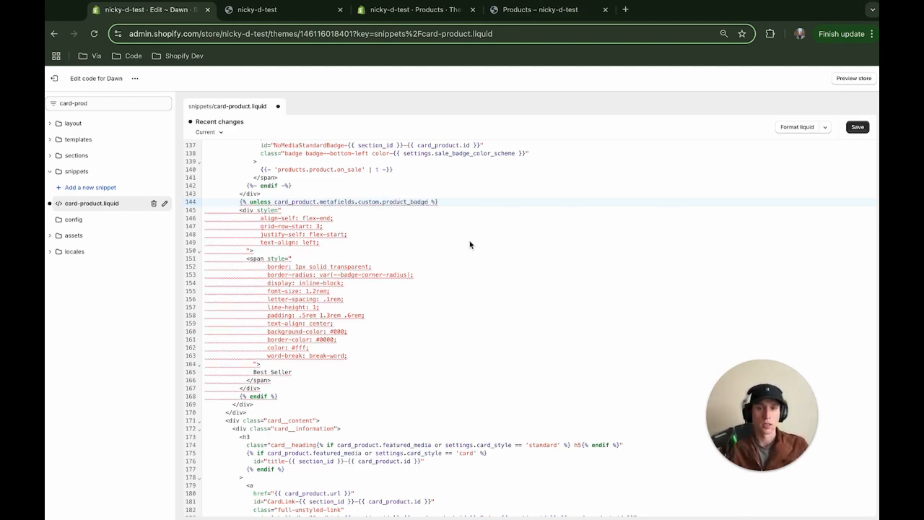
{"action": "type", "text": ".value == blank"}
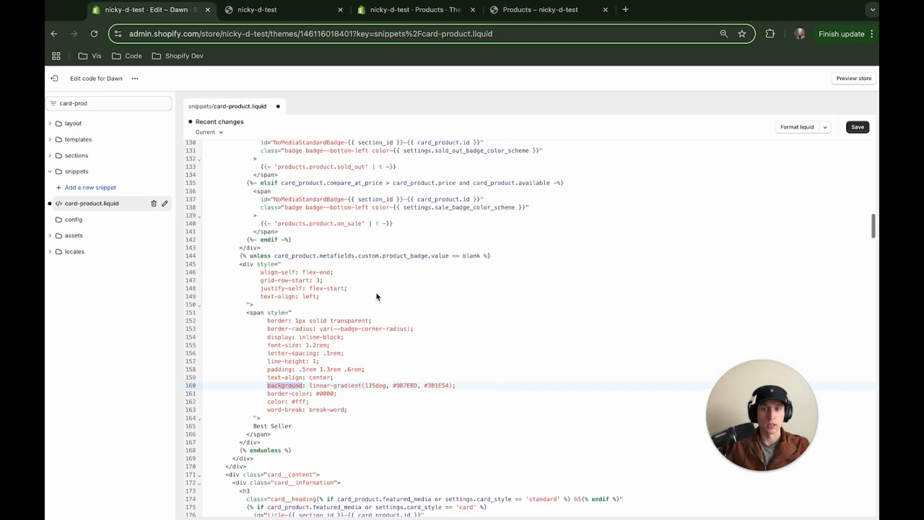
{"action": "scroll", "scroll_direction": "down", "scroll_amount": 3}
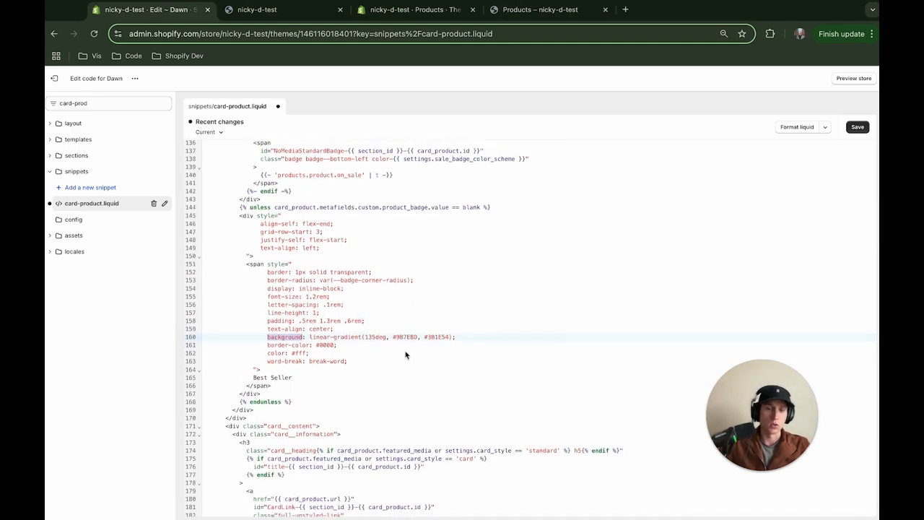
{"action": "left_click", "coordinate": [282, 9]}
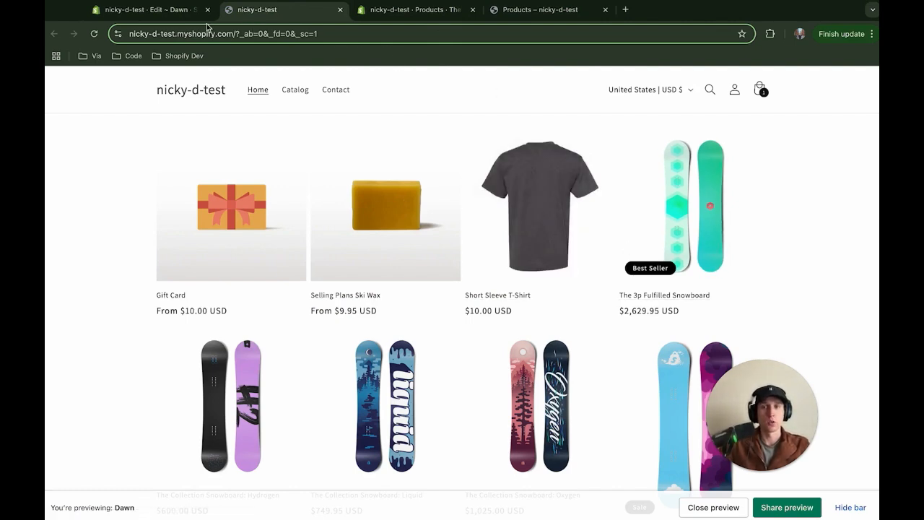
Add position: absolute and right: 0 to the badge span's style and save card-product.liquid
{"action": "left_click", "coordinate": [144, 9]}
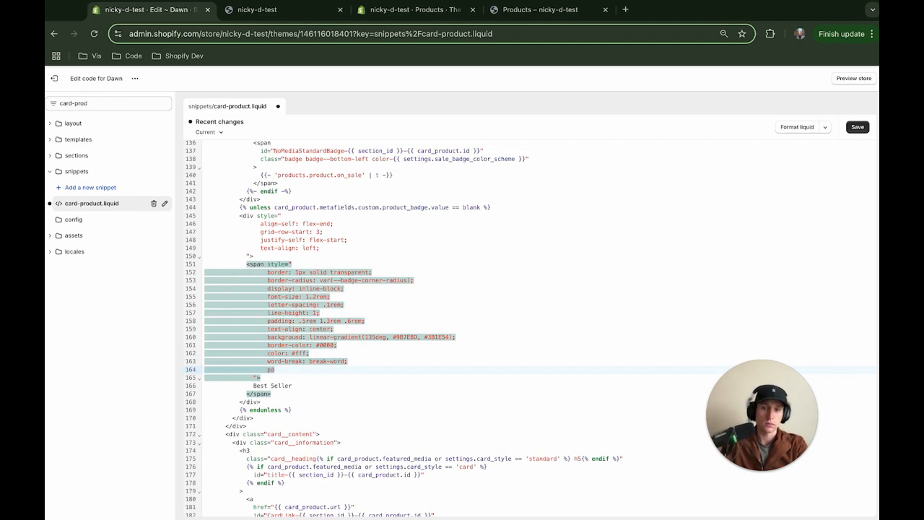
{"action": "type", "text": "position: 'absolute',"}
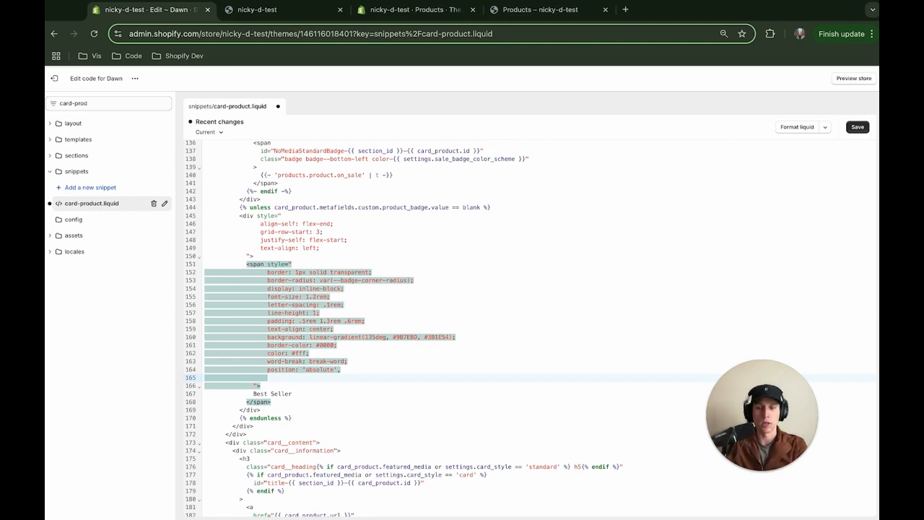
{"action": "type", "text": "right: 0;"}
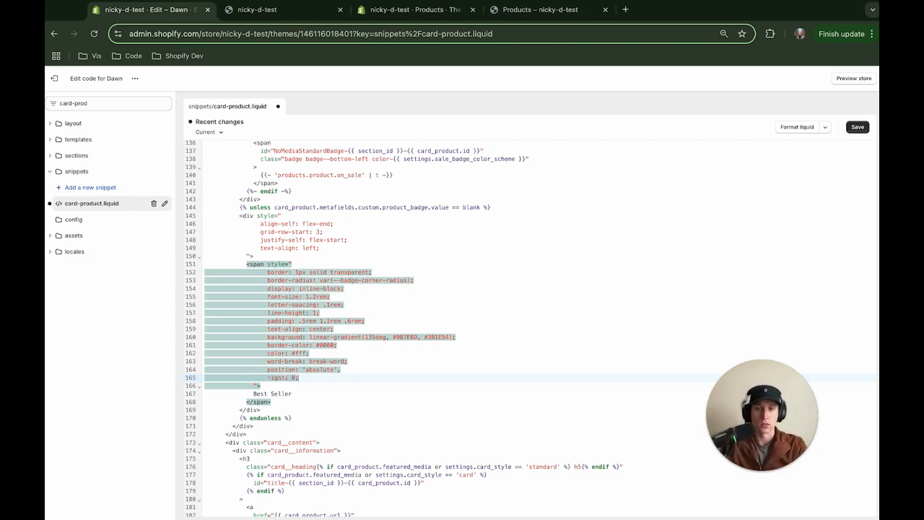
{"action": "left_click", "coordinate": [858, 128]}
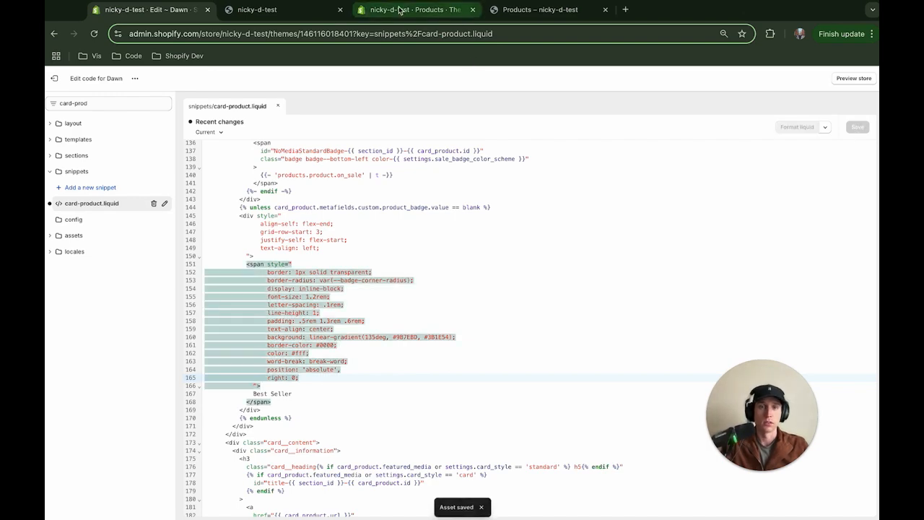
{"action": "left_click", "coordinate": [282, 8]}
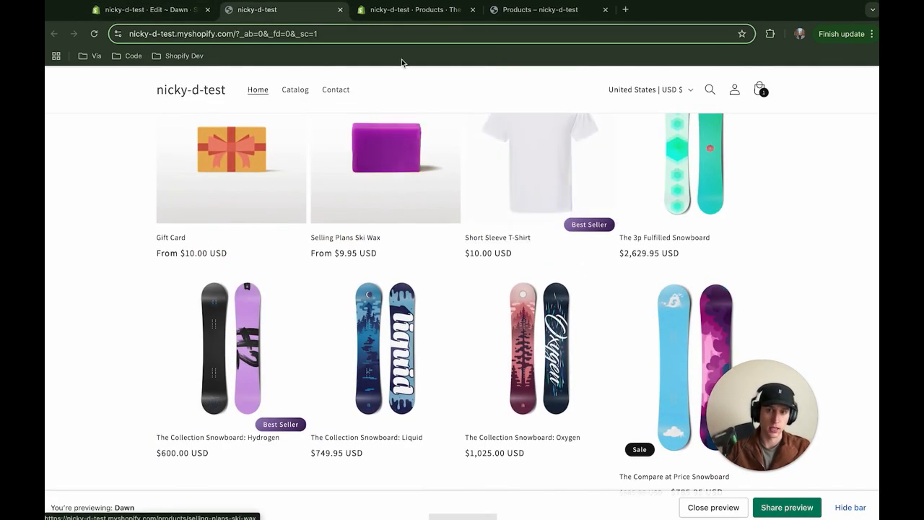
Return from the storefront preview with the purple-gradient Best Seller badges to the theme code
{"action": "left_click", "coordinate": [144, 8]}
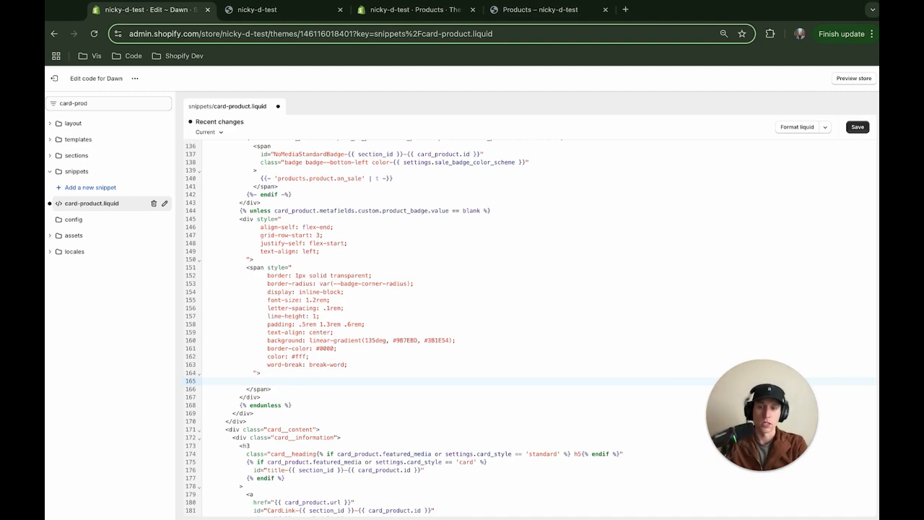
Replace 'Best Seller' with {{ card_product.metafields.custom.product_badge.value }} and save the template
{"action": "type", "text": "{{  }}"}
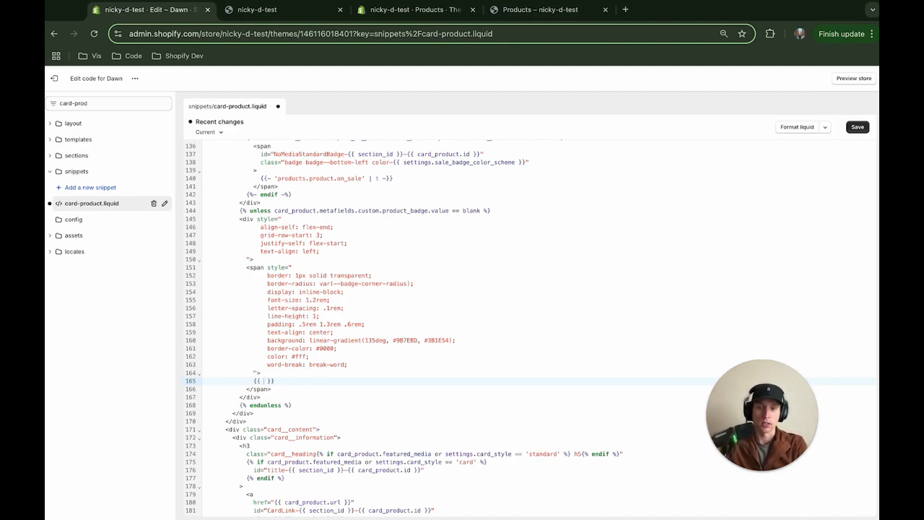
{"action": "type", "text": "card_product"}
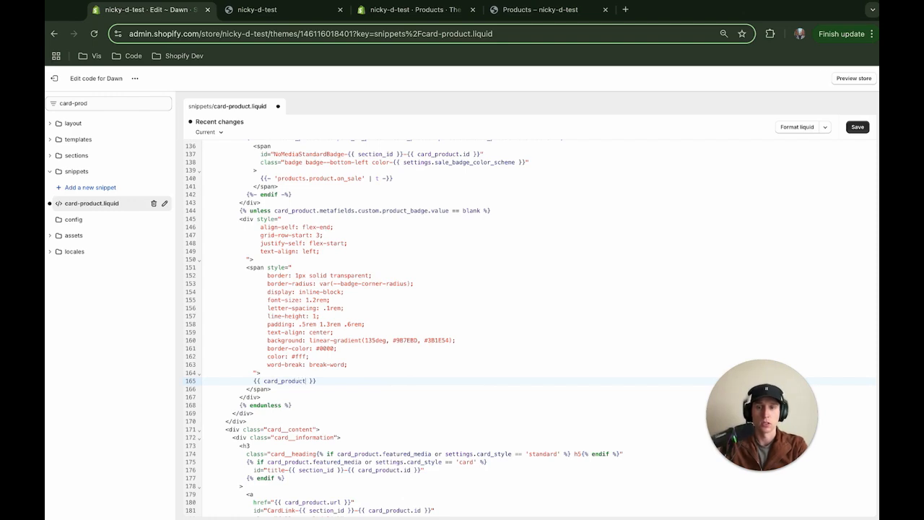
{"action": "type", "text": ".metafields.custom"}
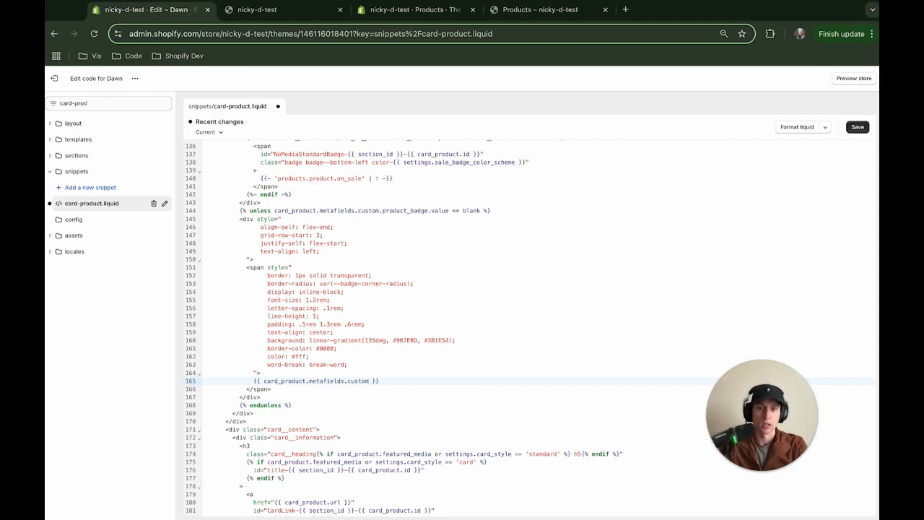
{"action": "type", "text": ".product_badge.value"}
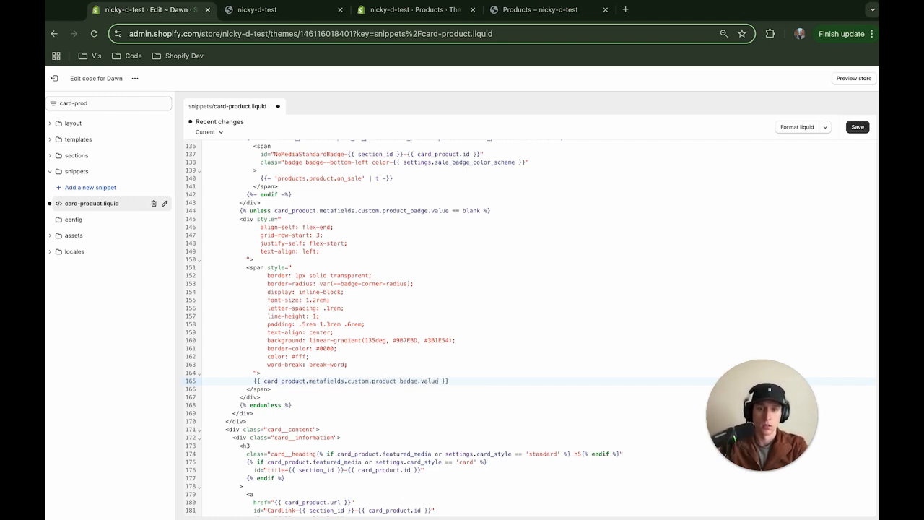
{"action": "left_click", "coordinate": [858, 127]}
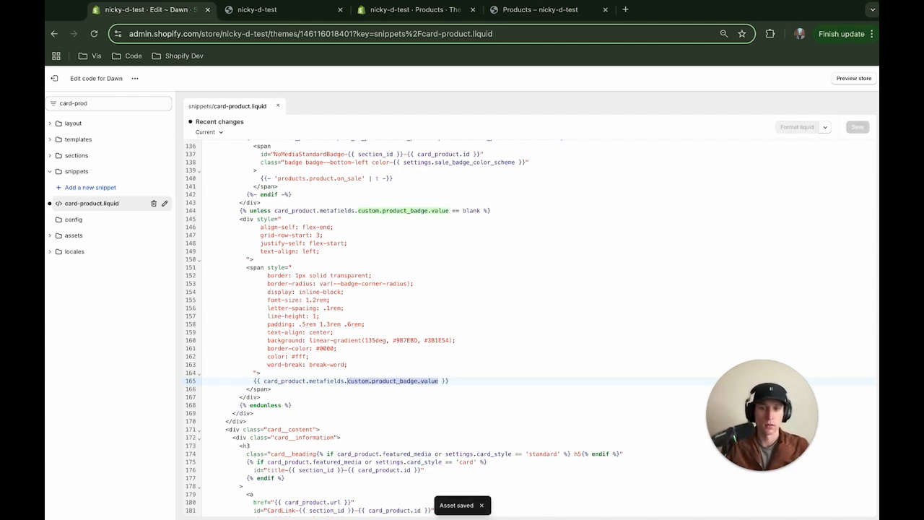
{"action": "left_click", "coordinate": [282, 9]}
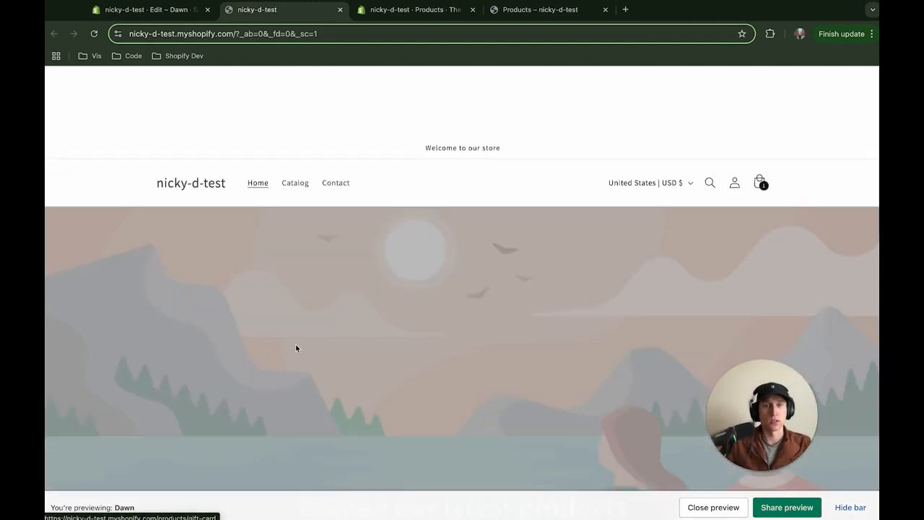
Browse the storefront Catalog, where cards show Made in USA and Nick's Fav metafield badges
{"action": "left_click", "coordinate": [294, 182]}
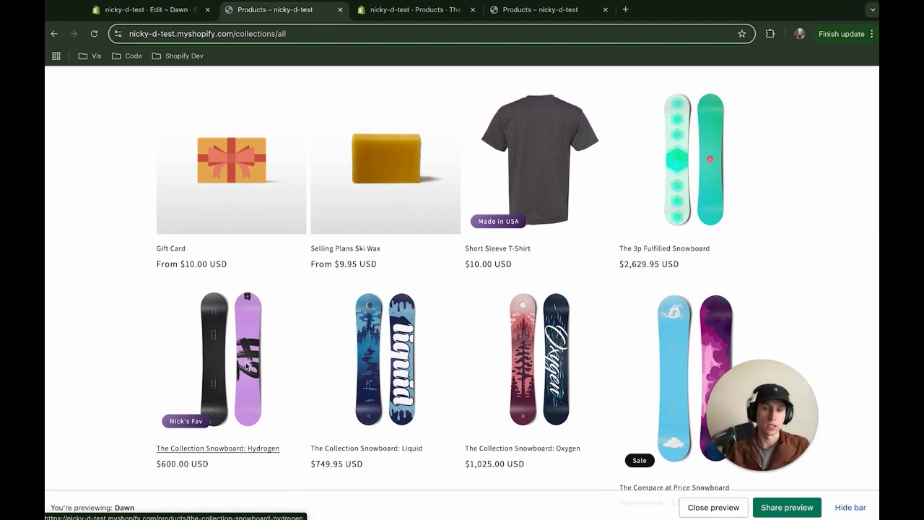
{"action": "scroll", "scroll_direction": "down", "scroll_amount": 3}
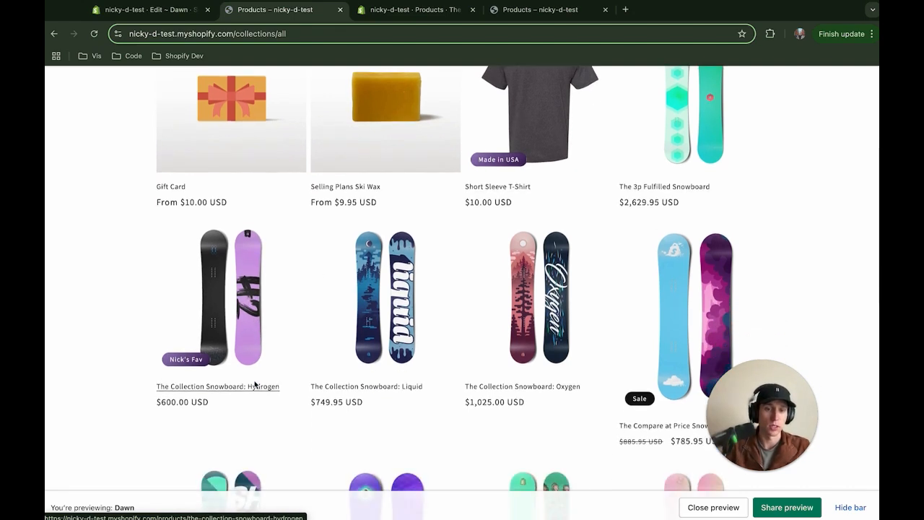
{"action": "scroll", "scroll_direction": "down", "scroll_amount": 3}
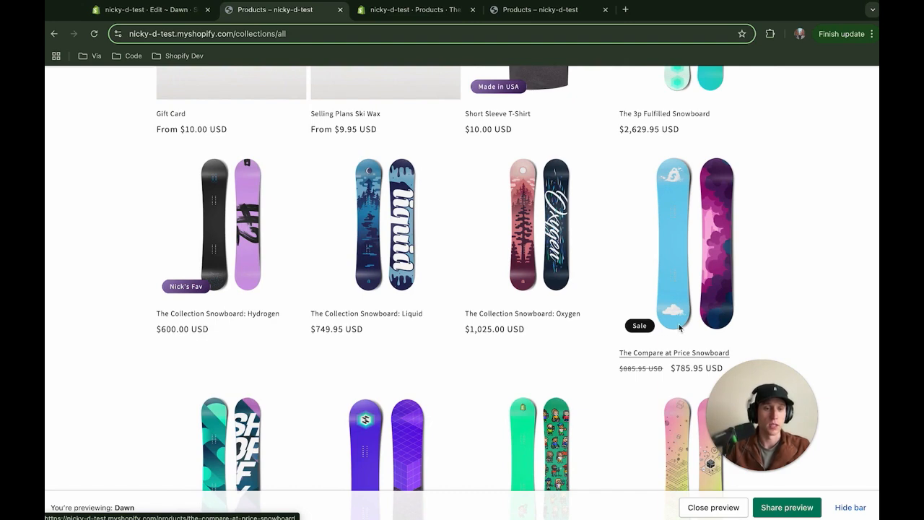
{"action": "mouse_move", "coordinate": [622, 347]}
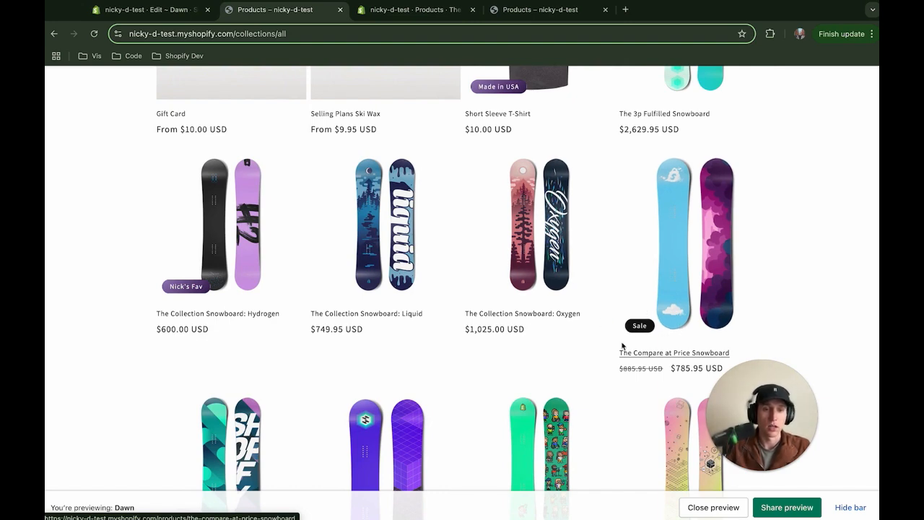
{"action": "scroll", "scroll_direction": "up", "scroll_amount": 3}
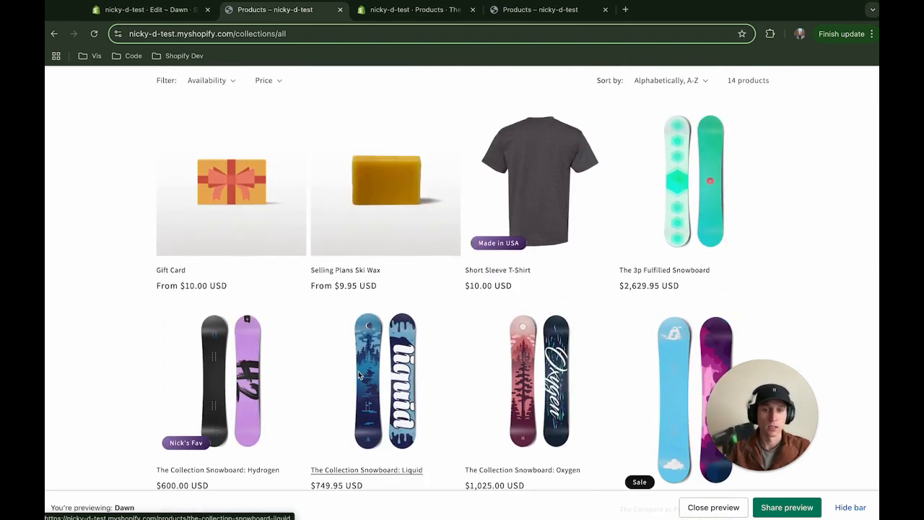